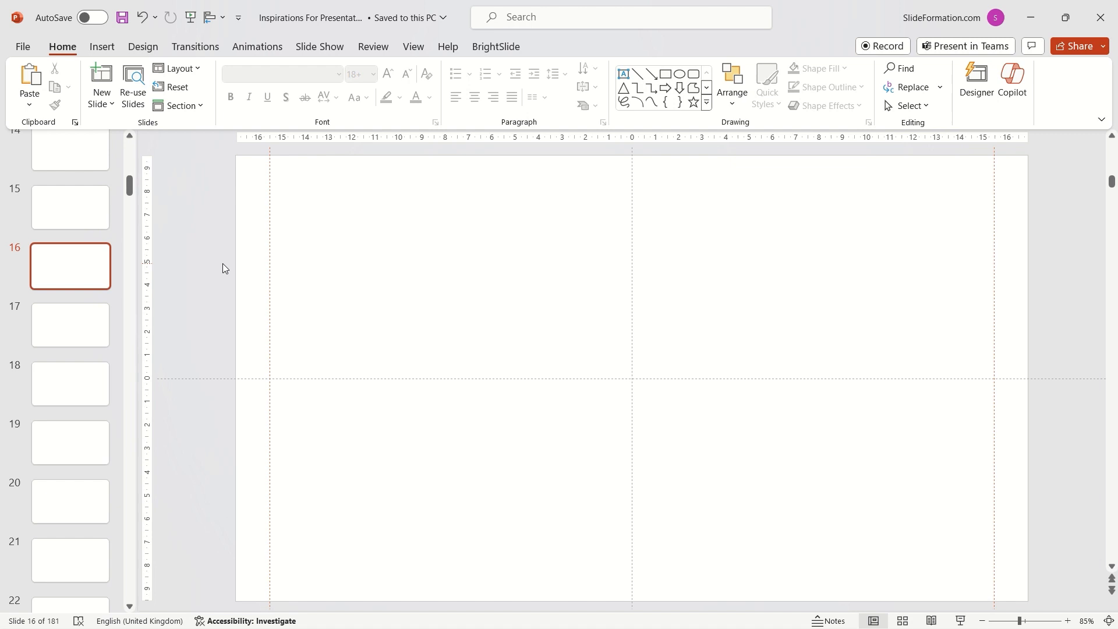
mouse_move(284, 284)
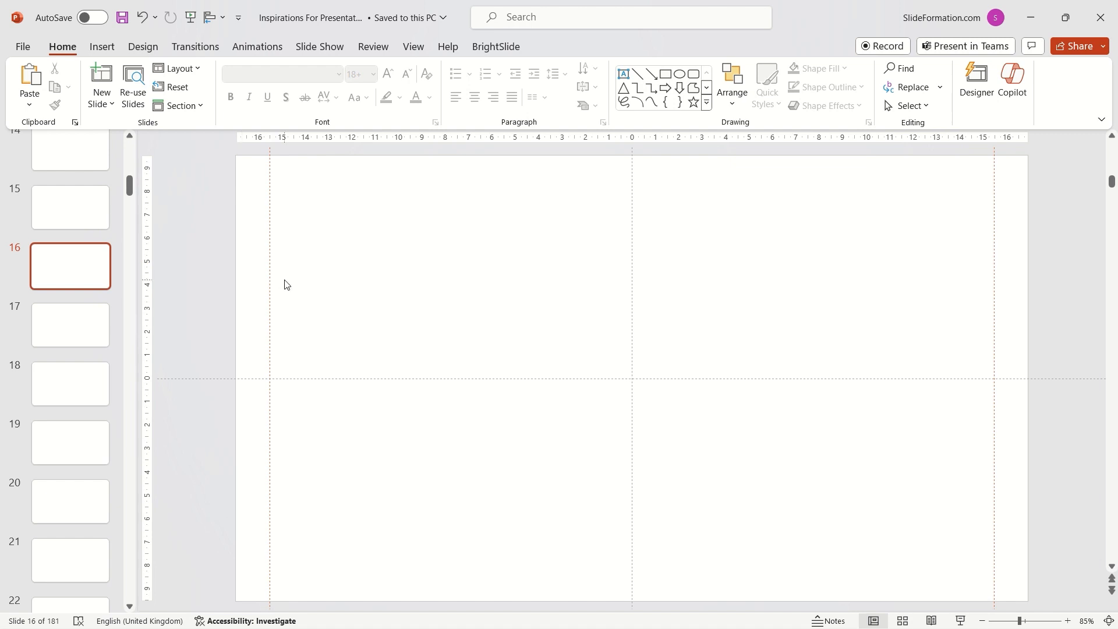
- Draw tall green rectangle bars on the slide's left side
click(662, 74)
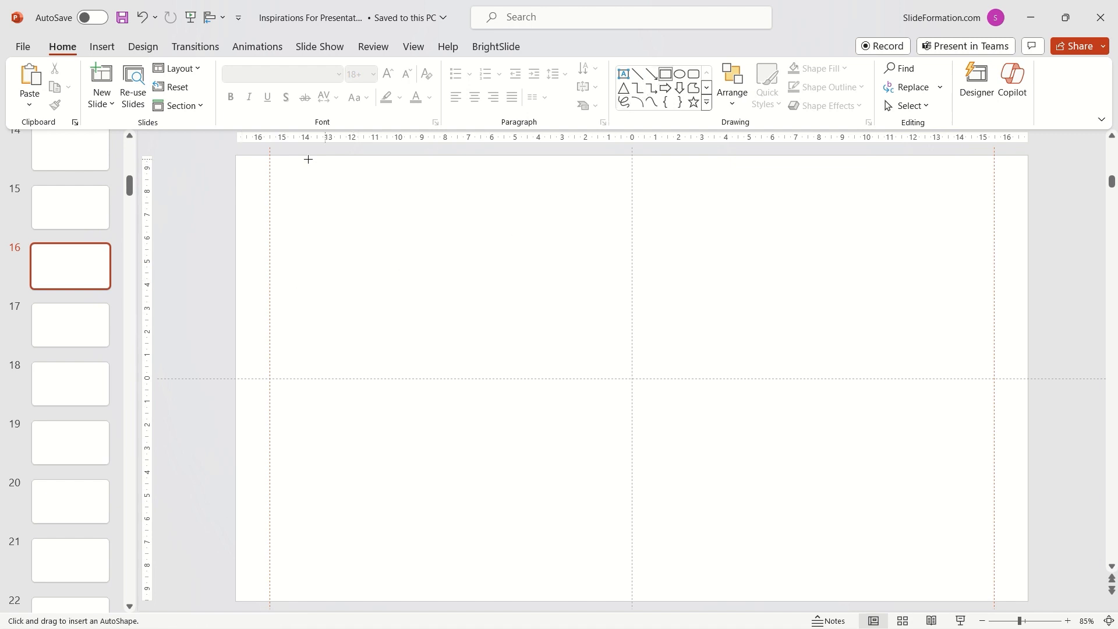
drag(284, 155, 395, 541)
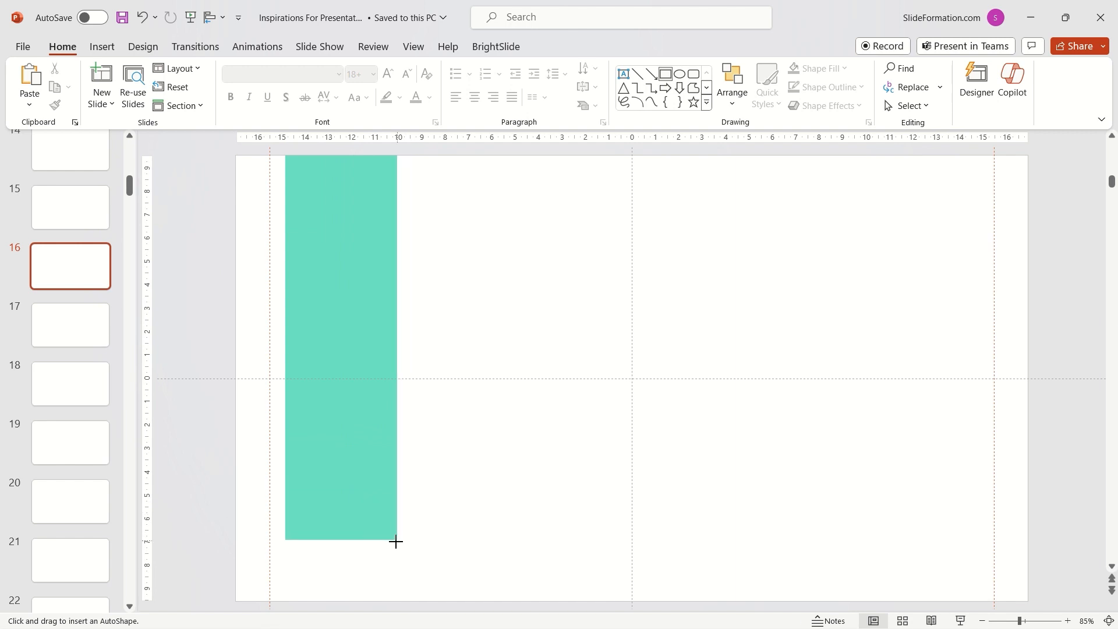
drag(431, 183, 539, 571)
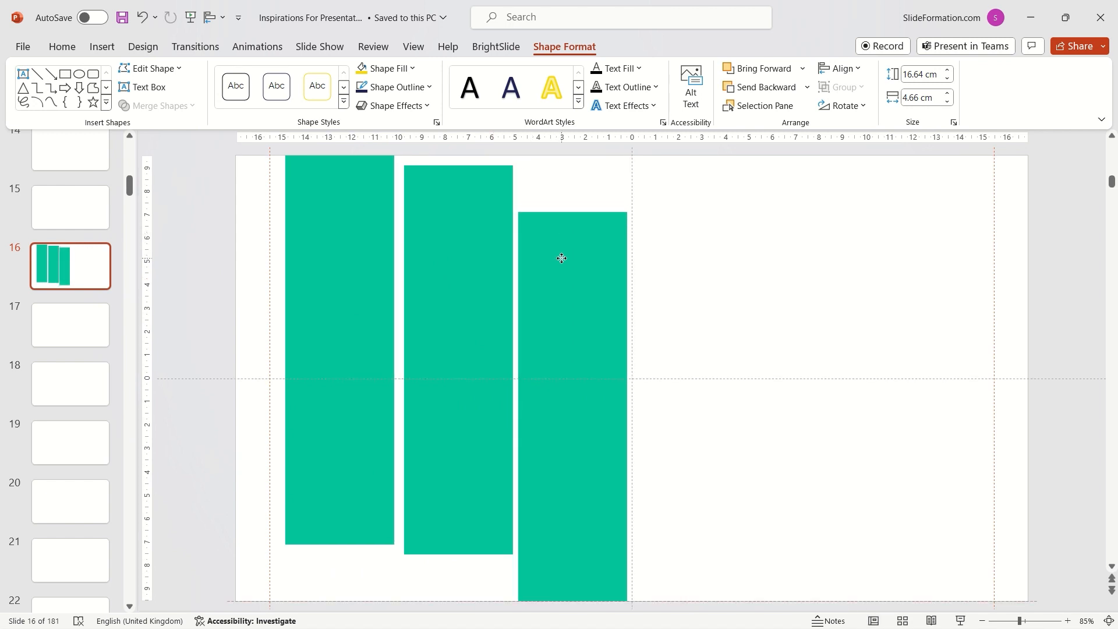
- Distribute the three bars horizontally with staggered tops and copy them
click(562, 257)
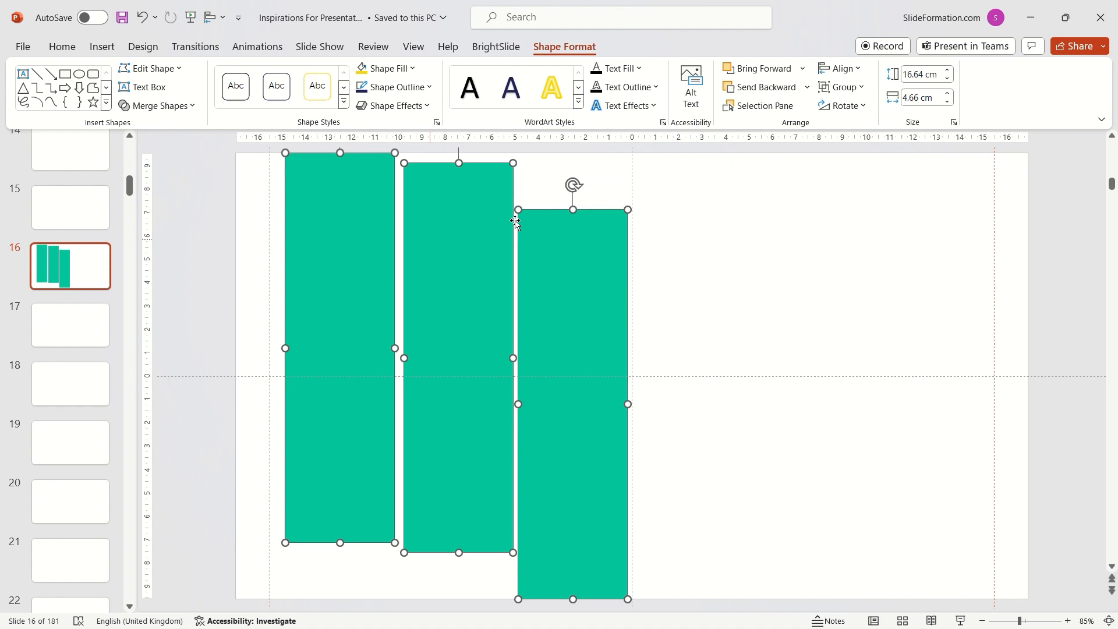
click(842, 68)
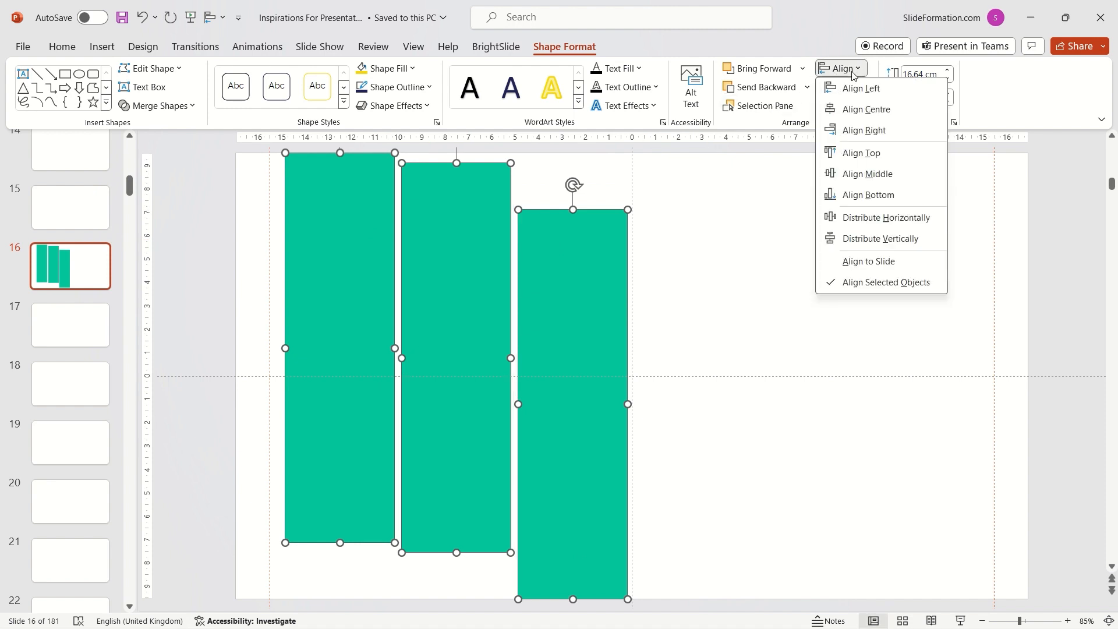
mouse_move(880, 238)
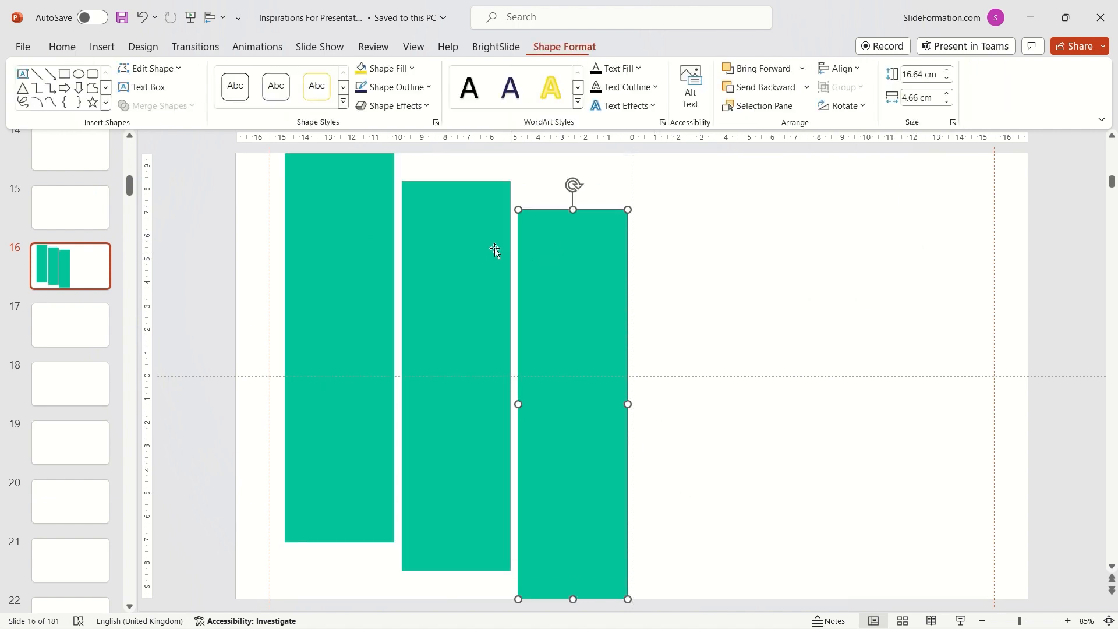
key(ctrl+c)
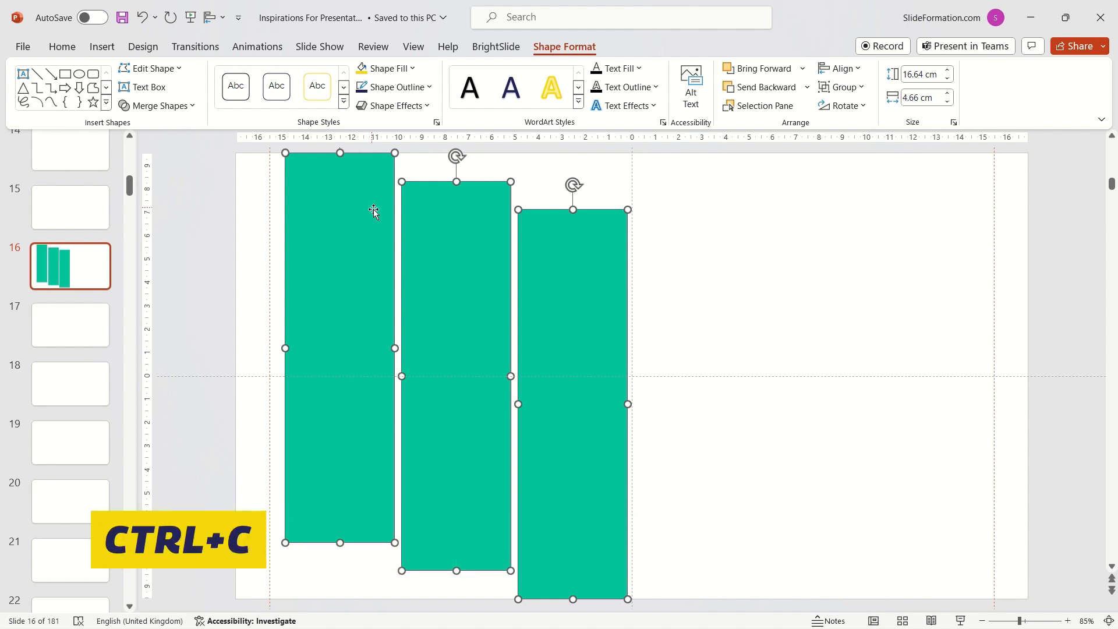
- Paste the three green bars onto a blank layout in Slide Master view
click(412, 47)
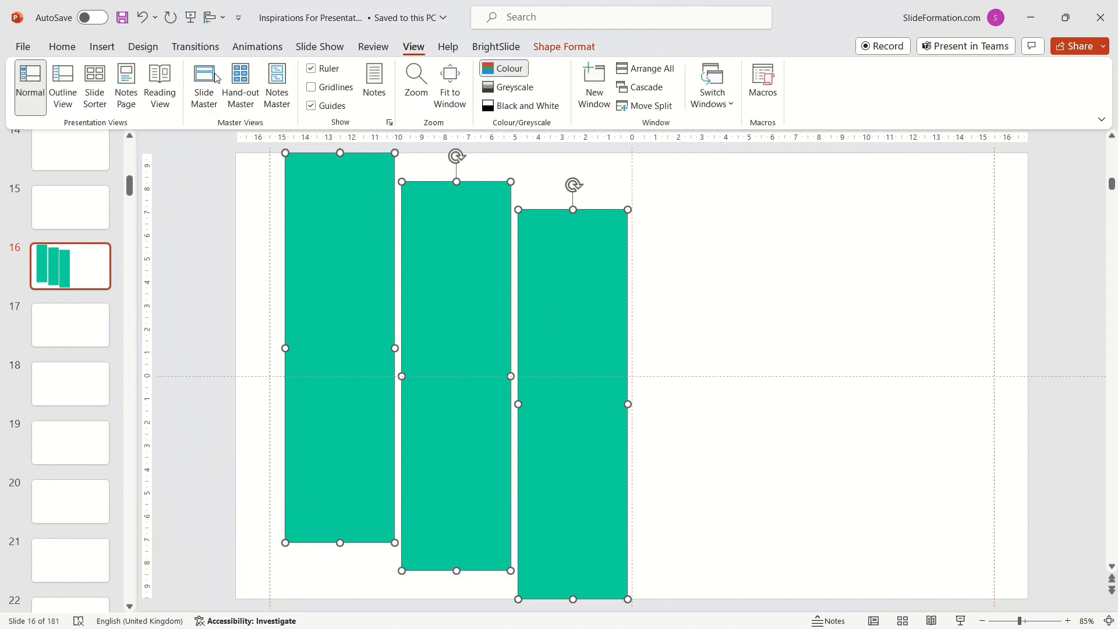
click(204, 84)
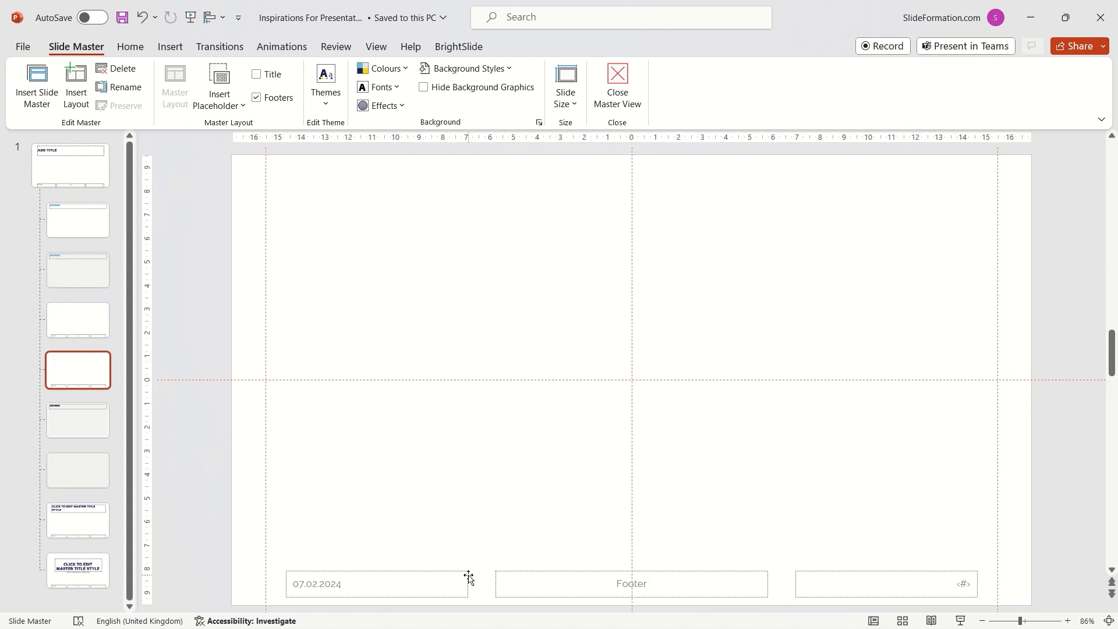
click(886, 584)
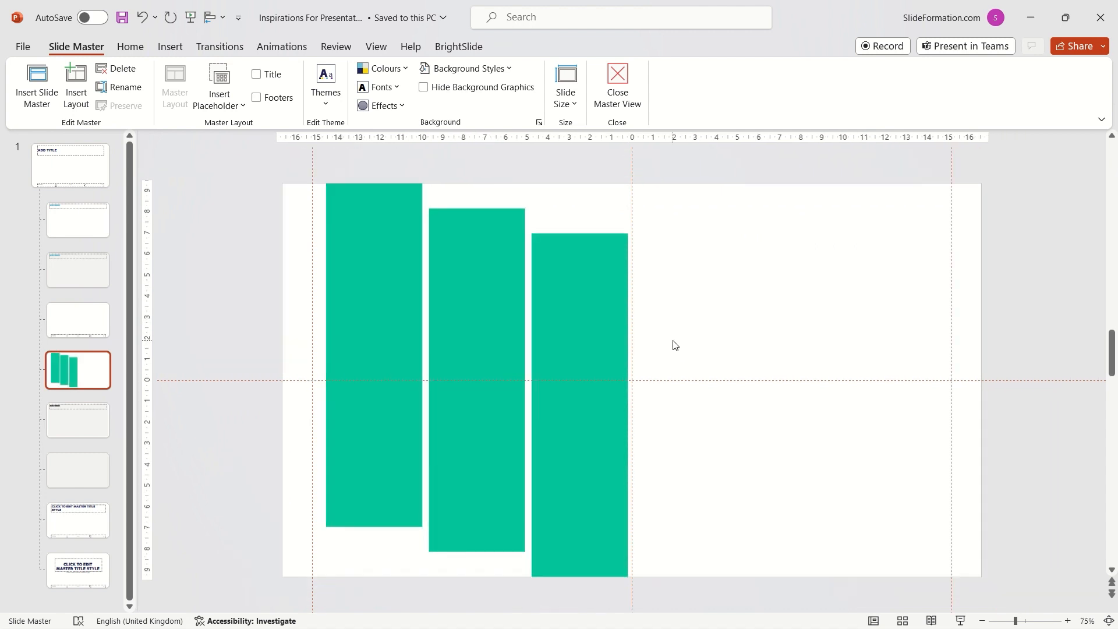
key(ctrl+c)
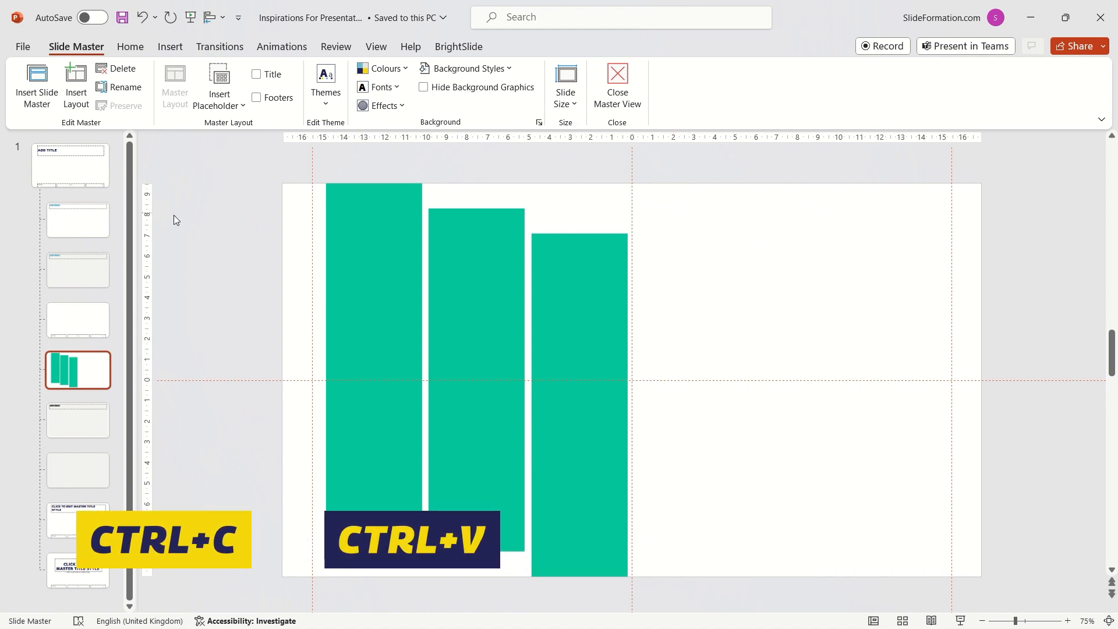
key(ctrl+v)
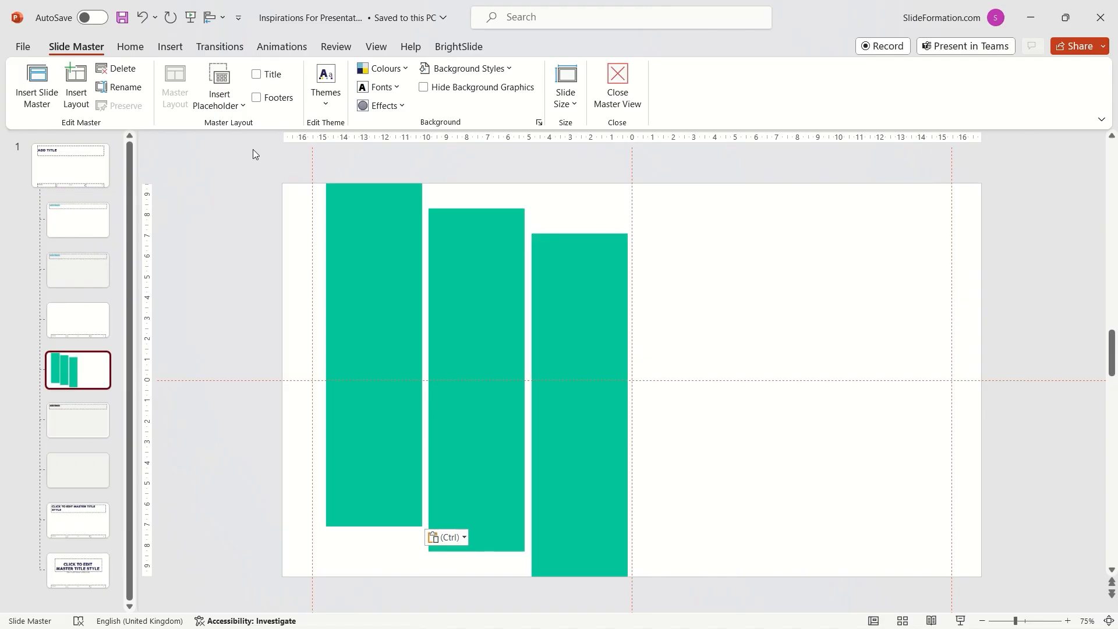
- Draw a picture placeholder covering the three bars and try a shape merge
click(219, 87)
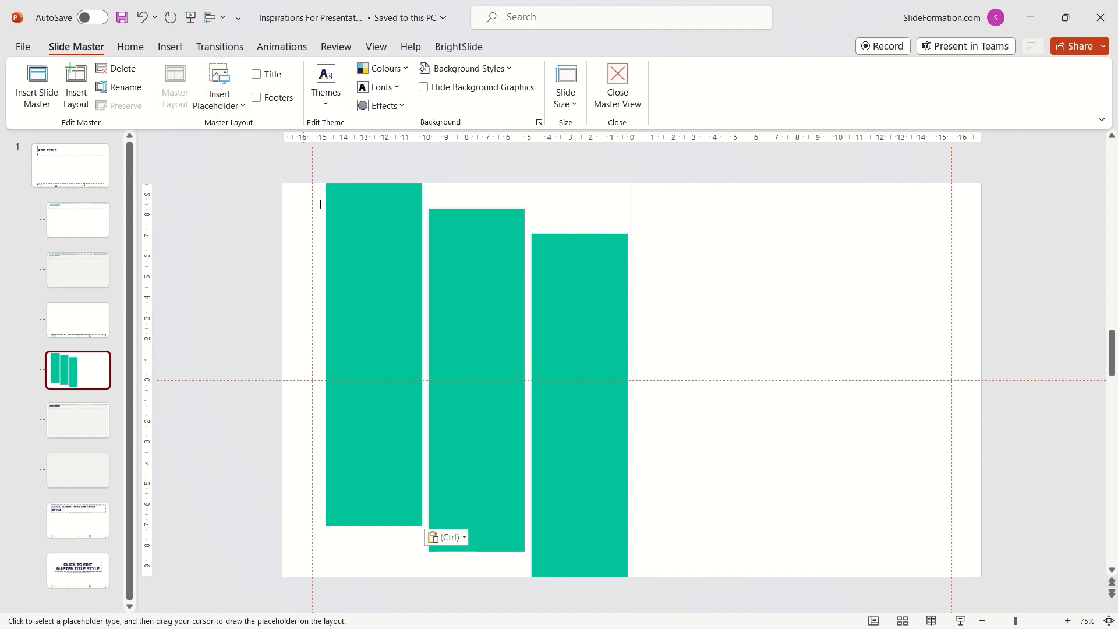
drag(319, 202, 772, 574)
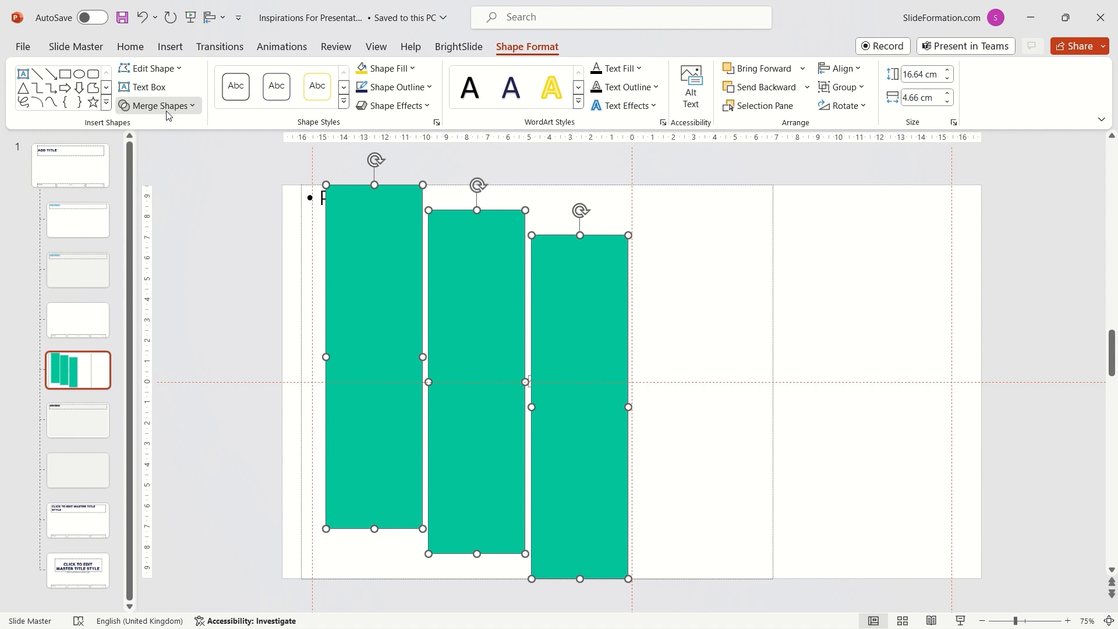
click(158, 106)
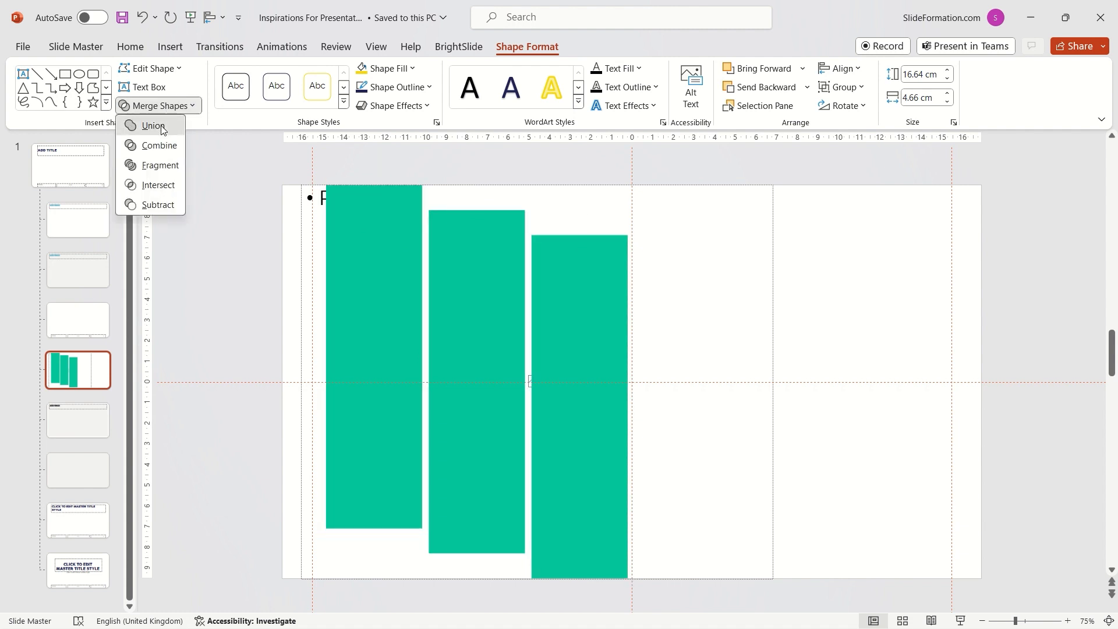
click(153, 125)
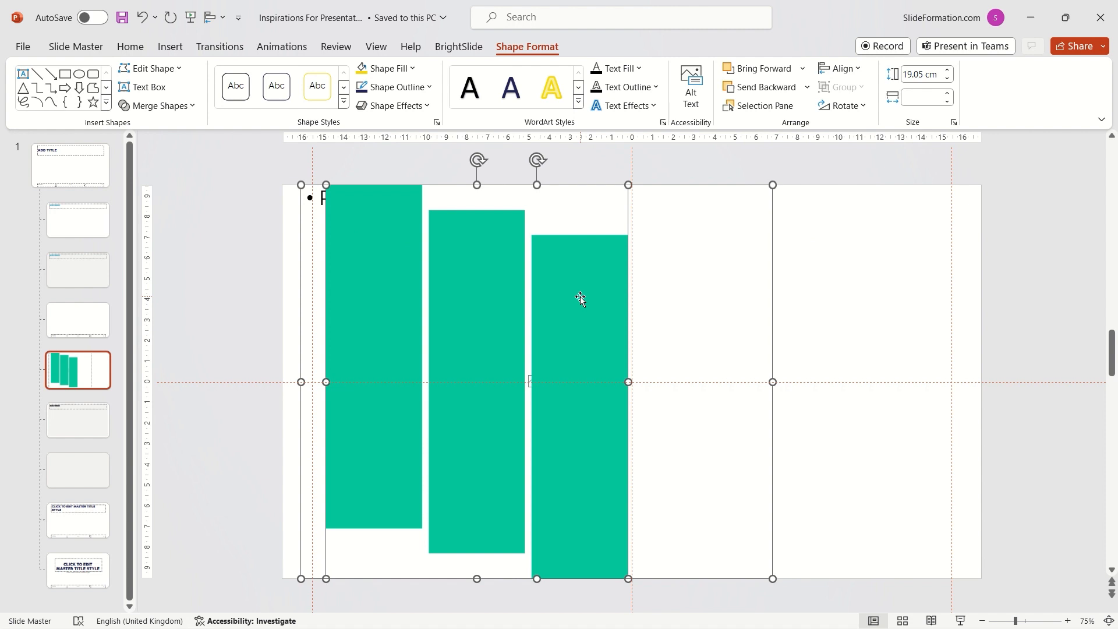
mouse_move(250, 241)
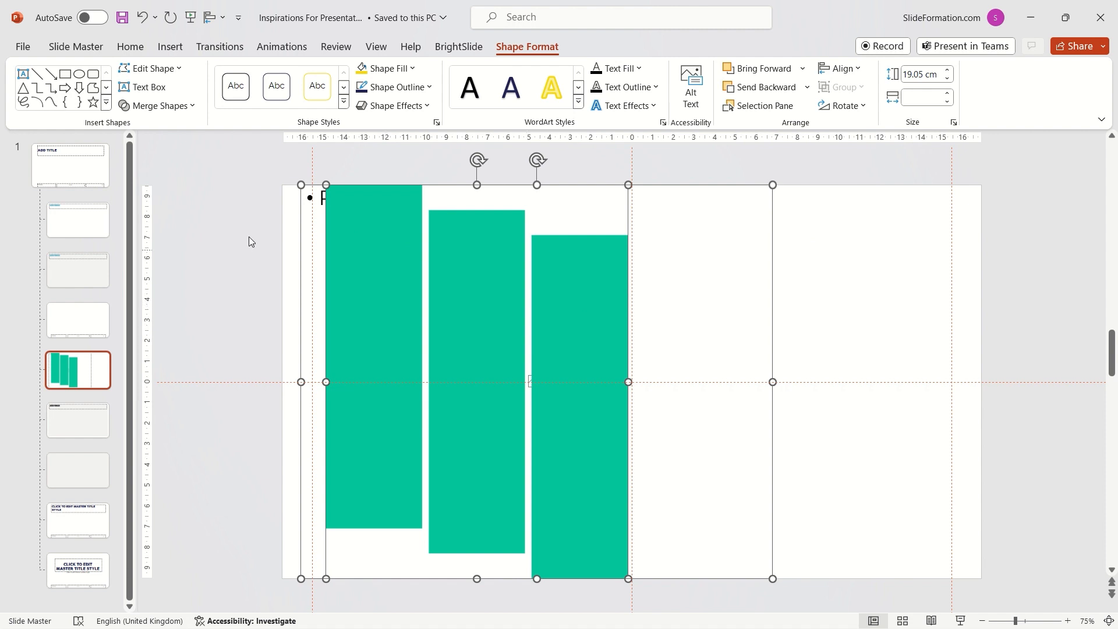
- Intersect the placeholder with the bars to get bar-shaped picture placeholders
click(159, 106)
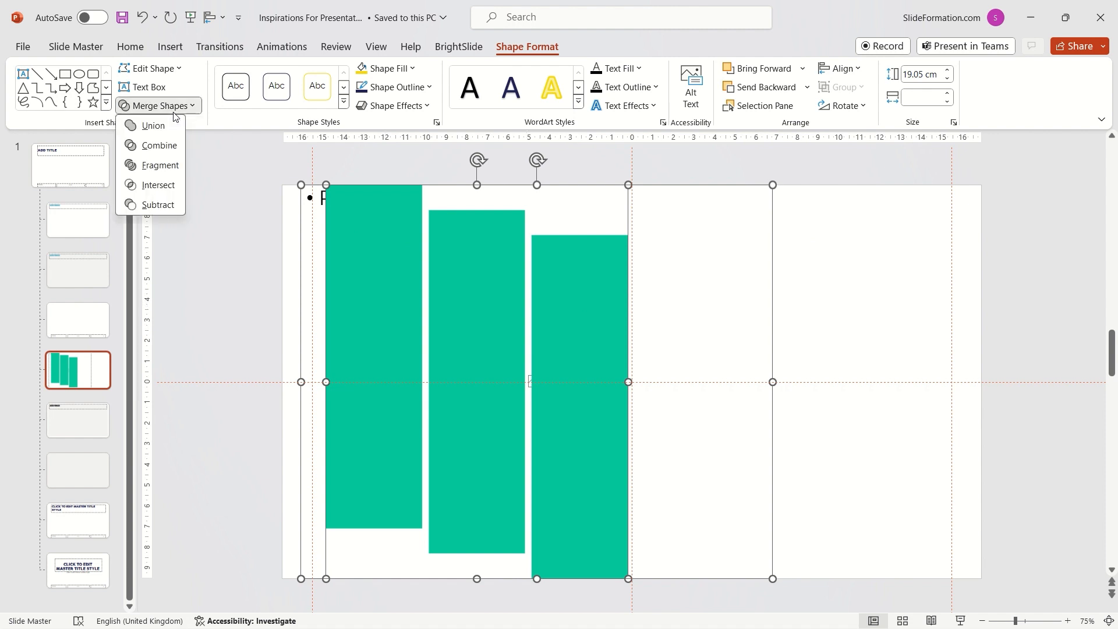
click(157, 184)
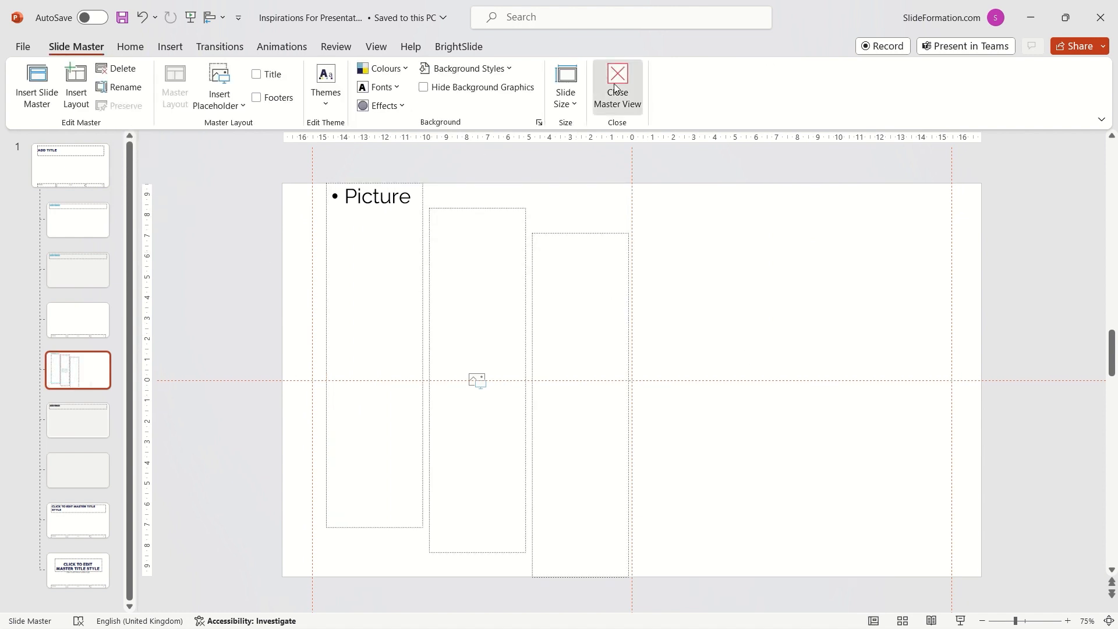
- Leave Slide Master and apply the bar-placeholder layout to the slide
click(616, 85)
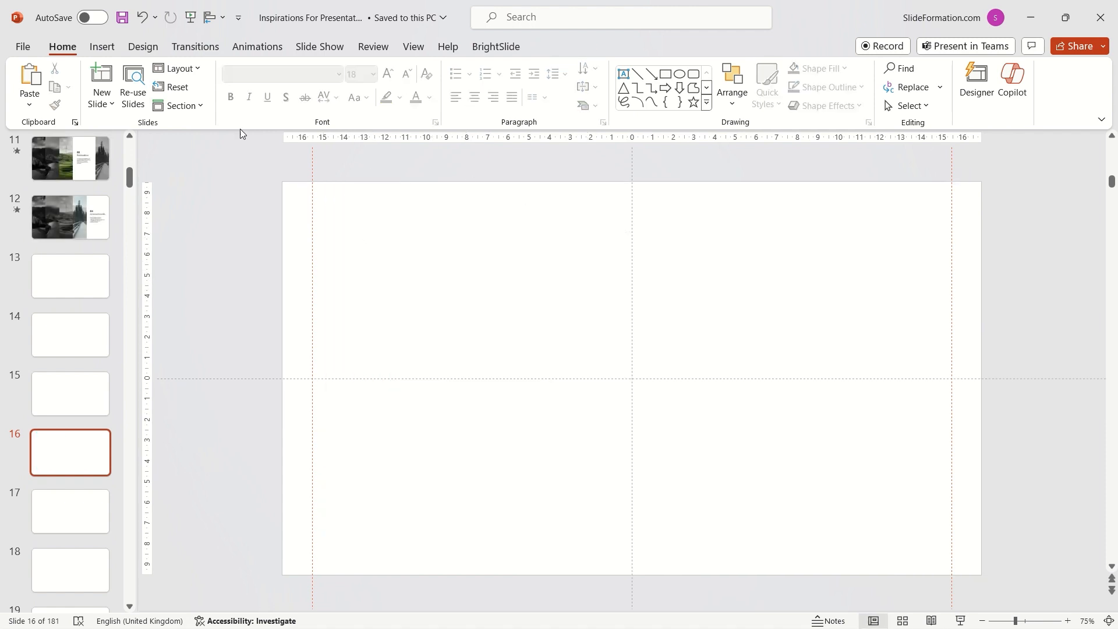
click(177, 68)
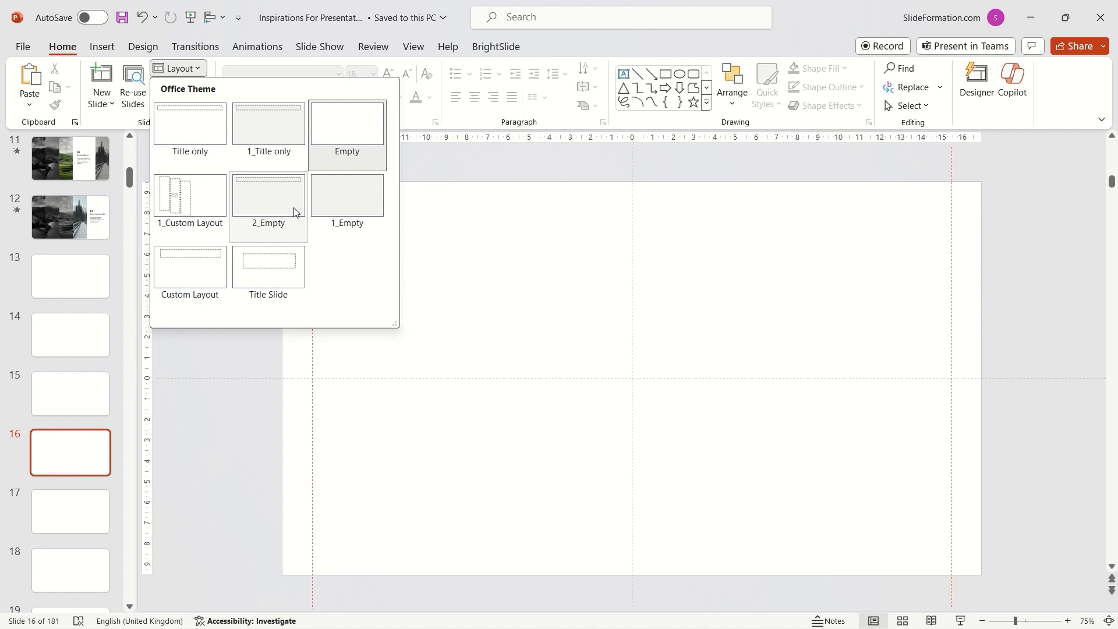
mouse_move(190, 196)
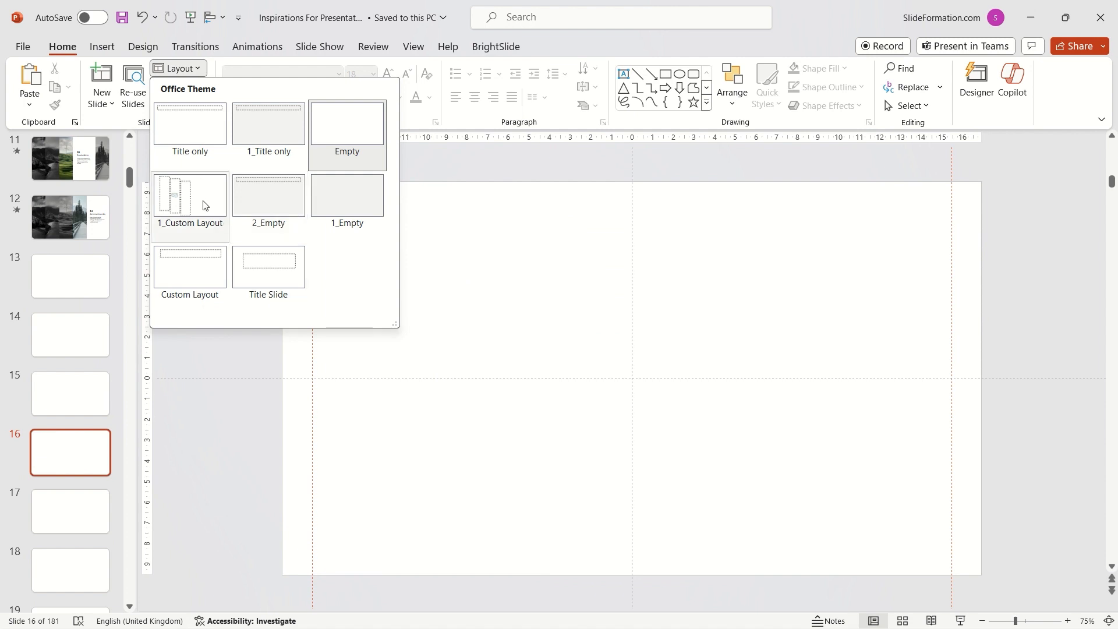
click(190, 195)
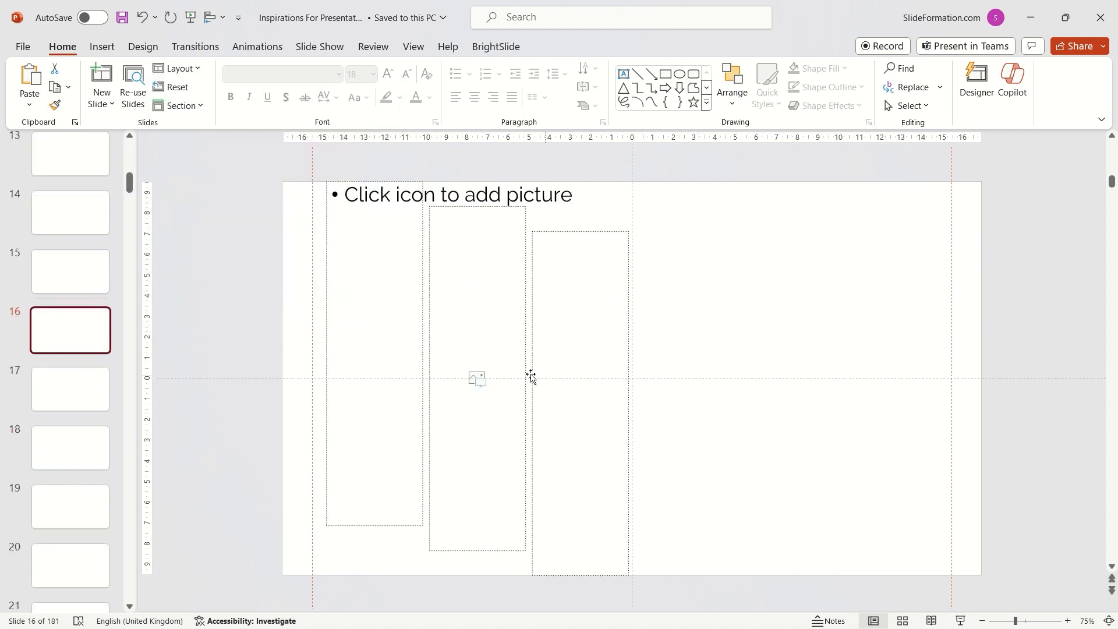
- Fill the bar placeholder with the beach photo named 2633
click(476, 377)
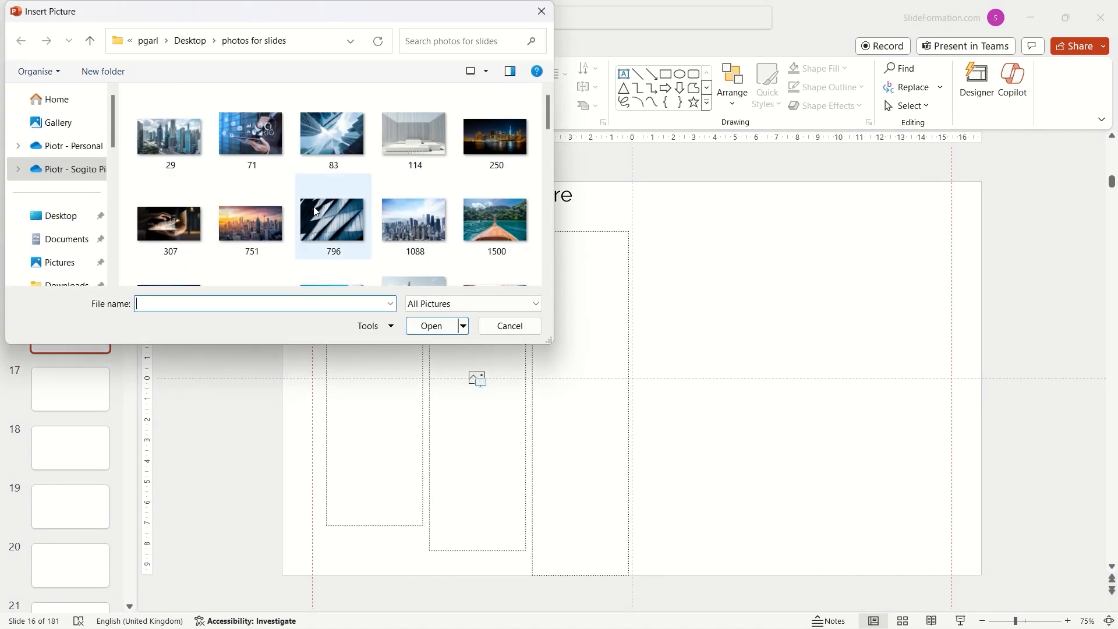
click(332, 243)
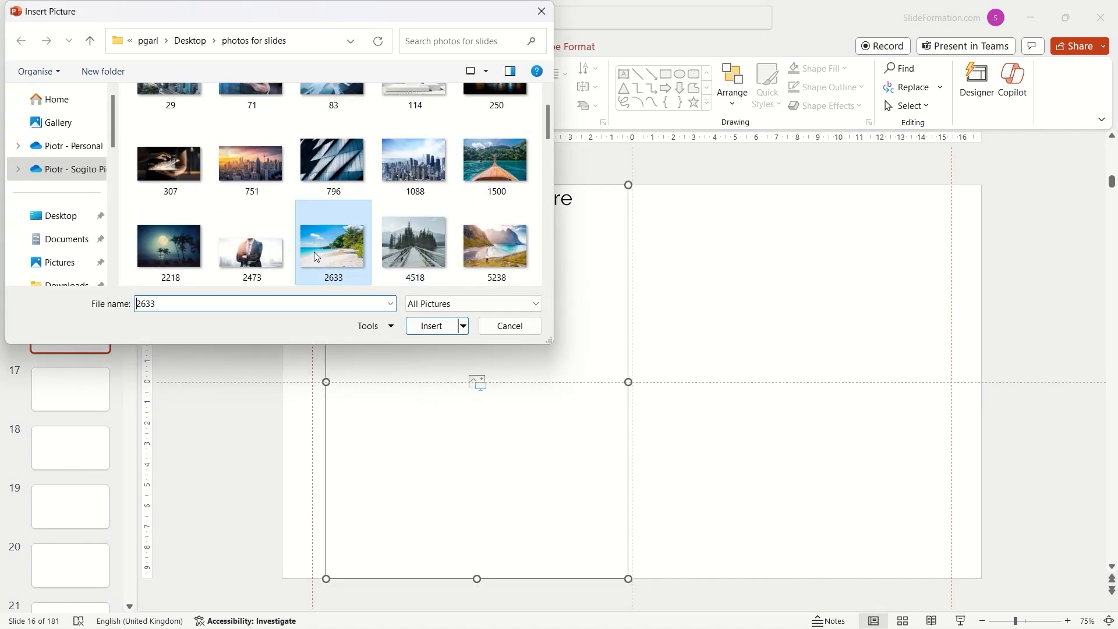
click(431, 325)
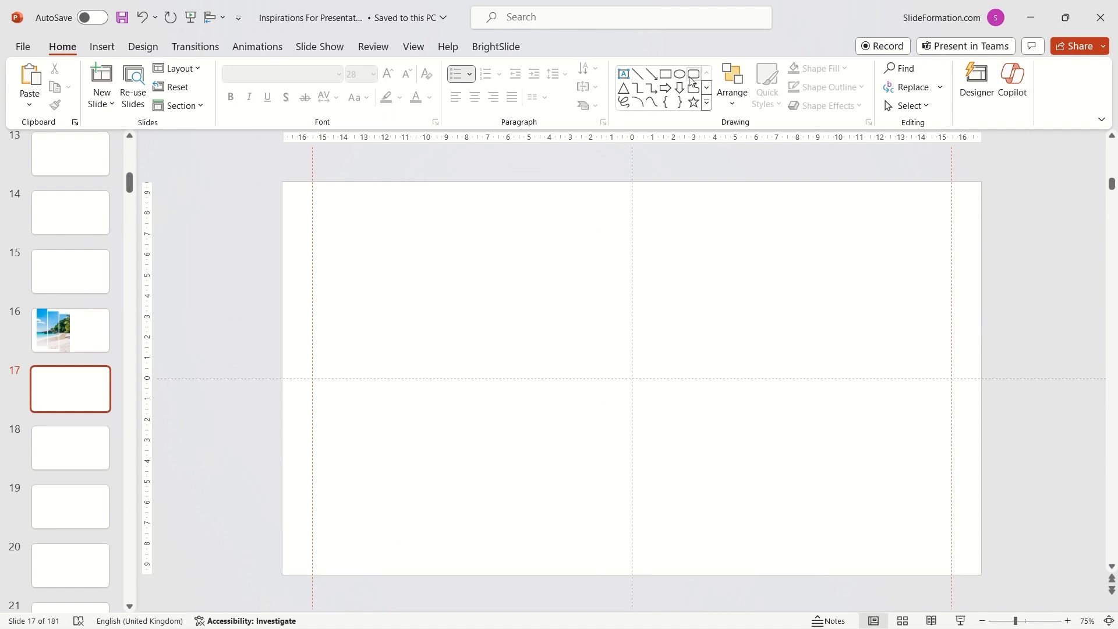
- Draw rounded bars and set staggered heights, 12 for the outer bars, tallest in the middle
click(663, 73)
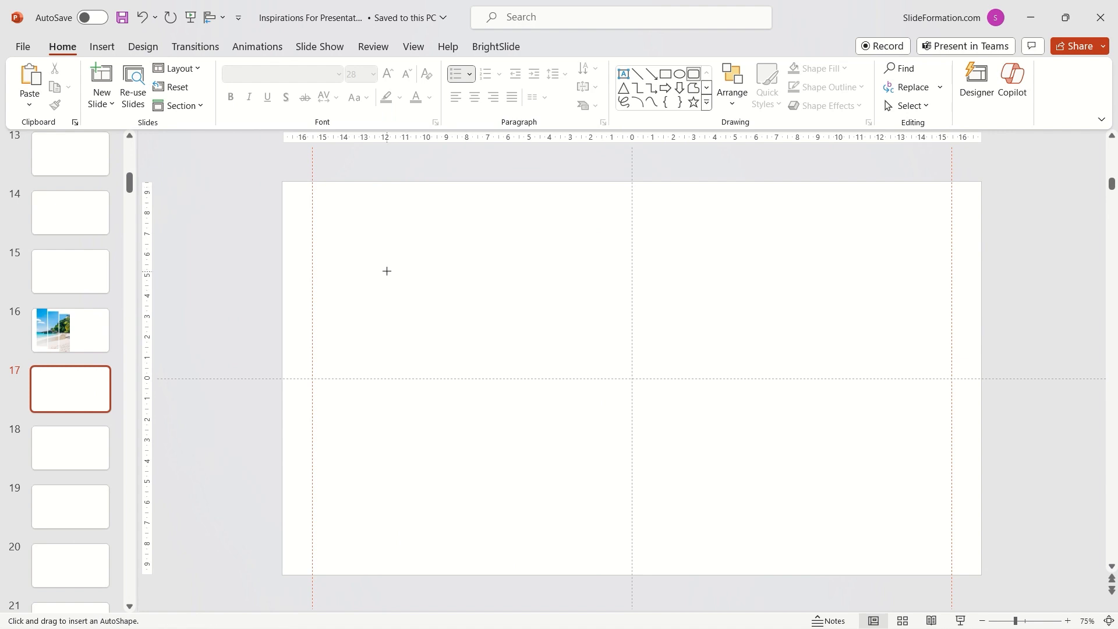
drag(386, 272, 458, 513)
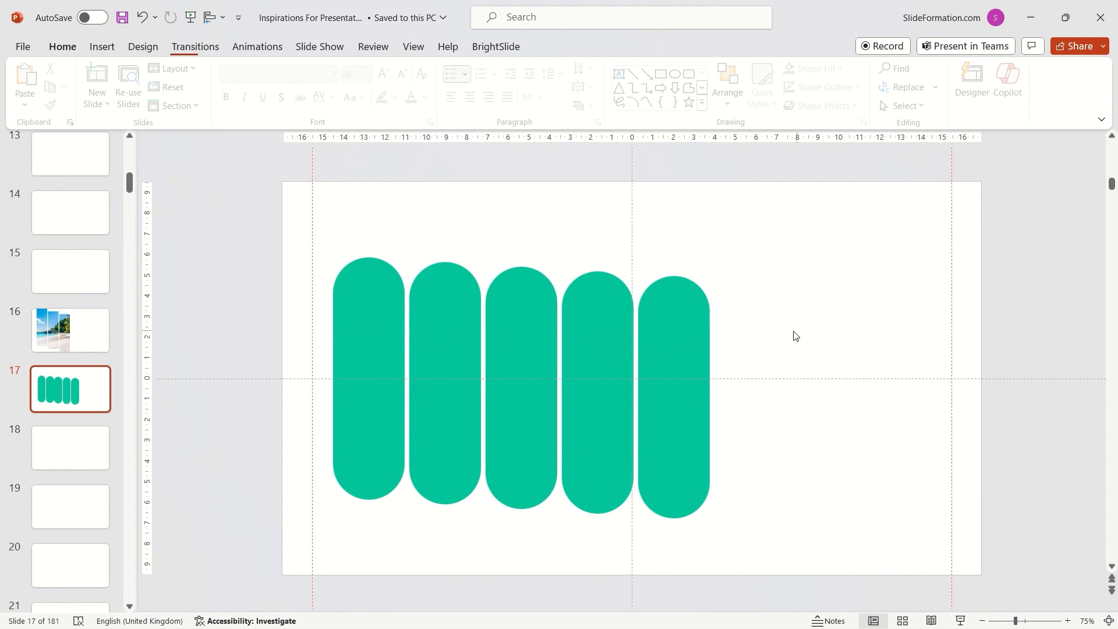
click(369, 377)
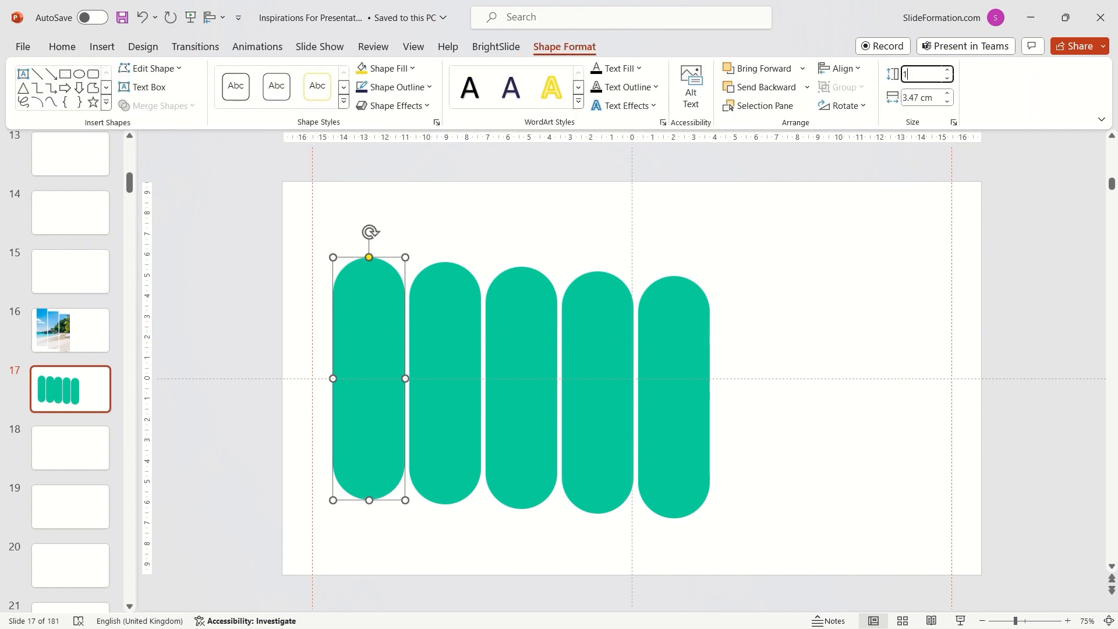
text(12)
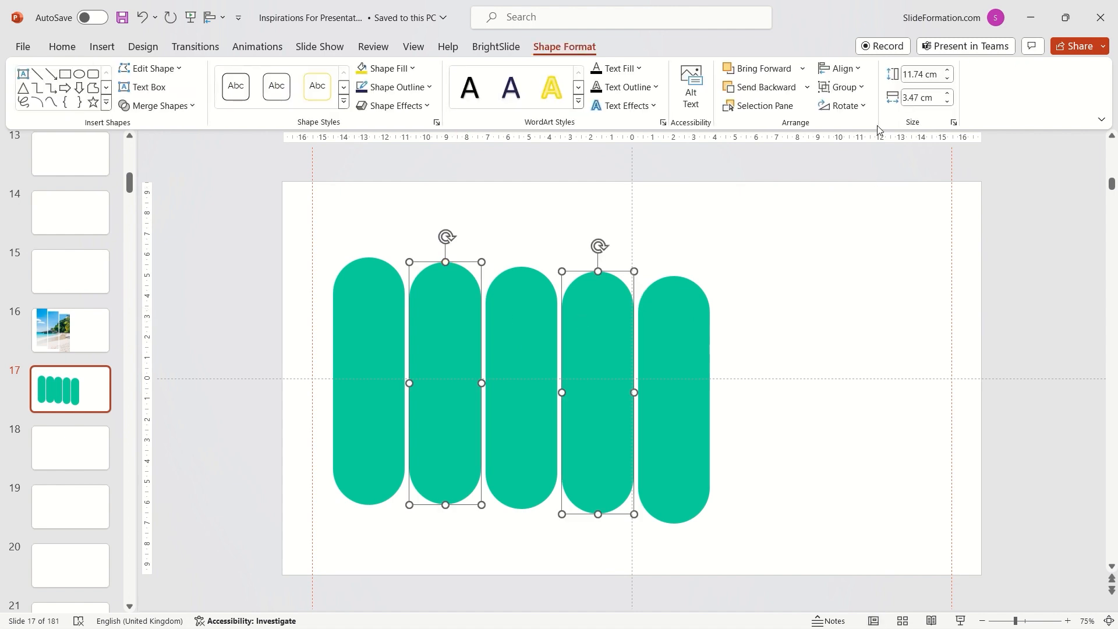
click(922, 75)
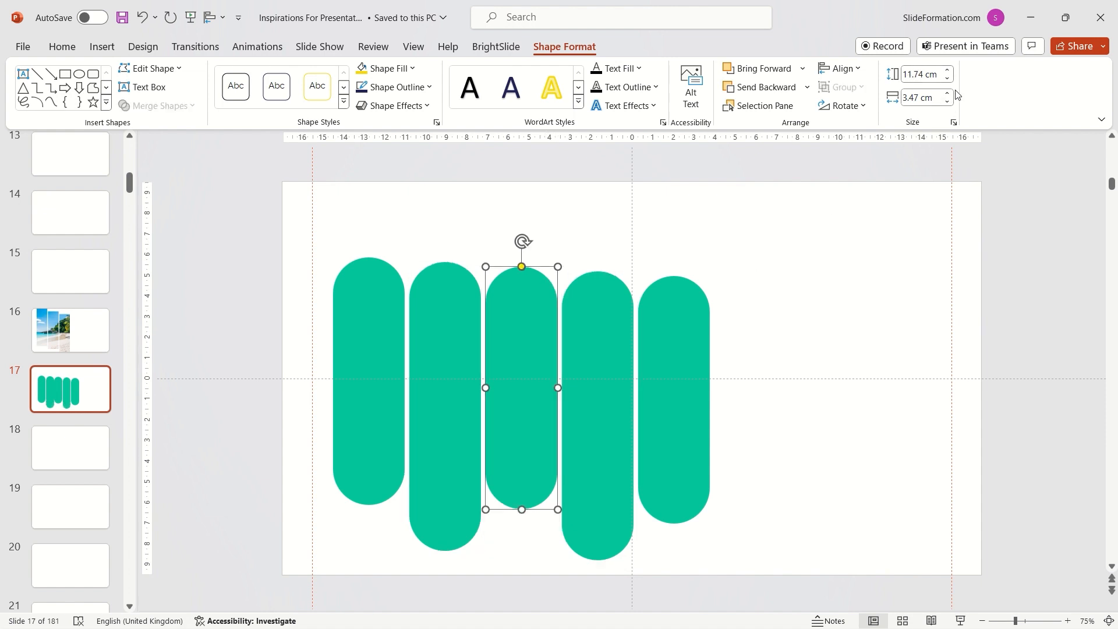
click(922, 74)
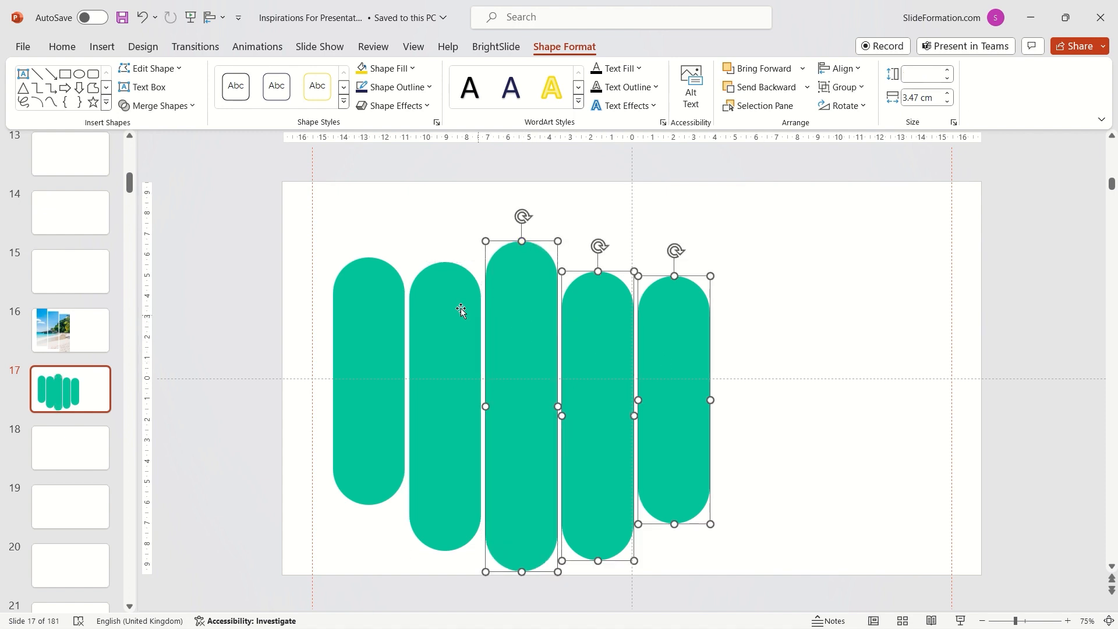
- Align the five bars to middle, distribute horizontally, group them and select for copying
click(841, 68)
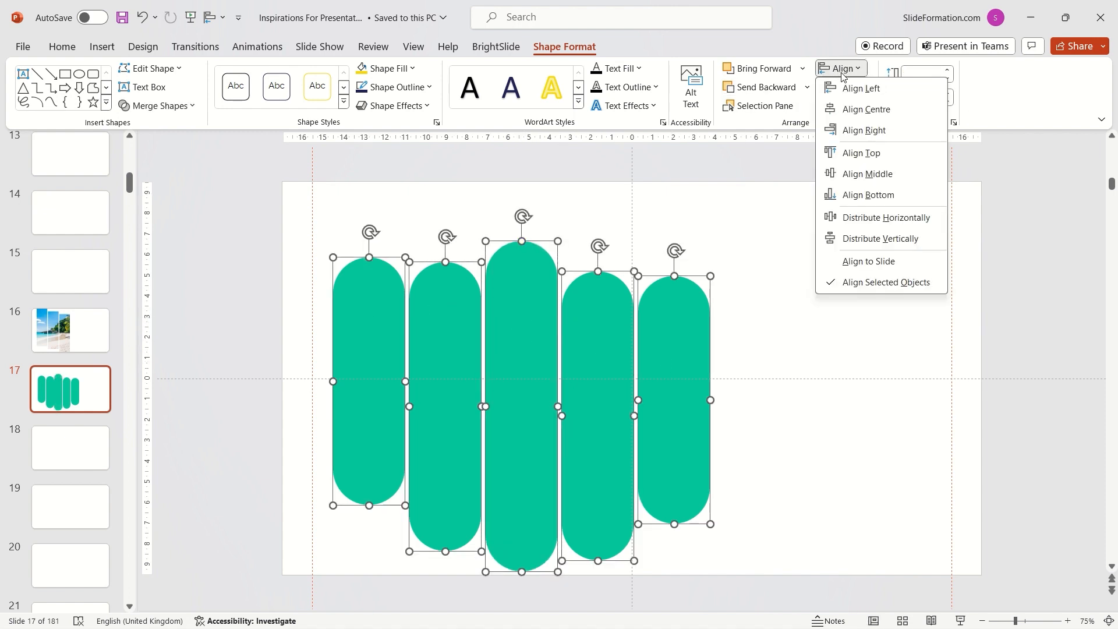
click(868, 174)
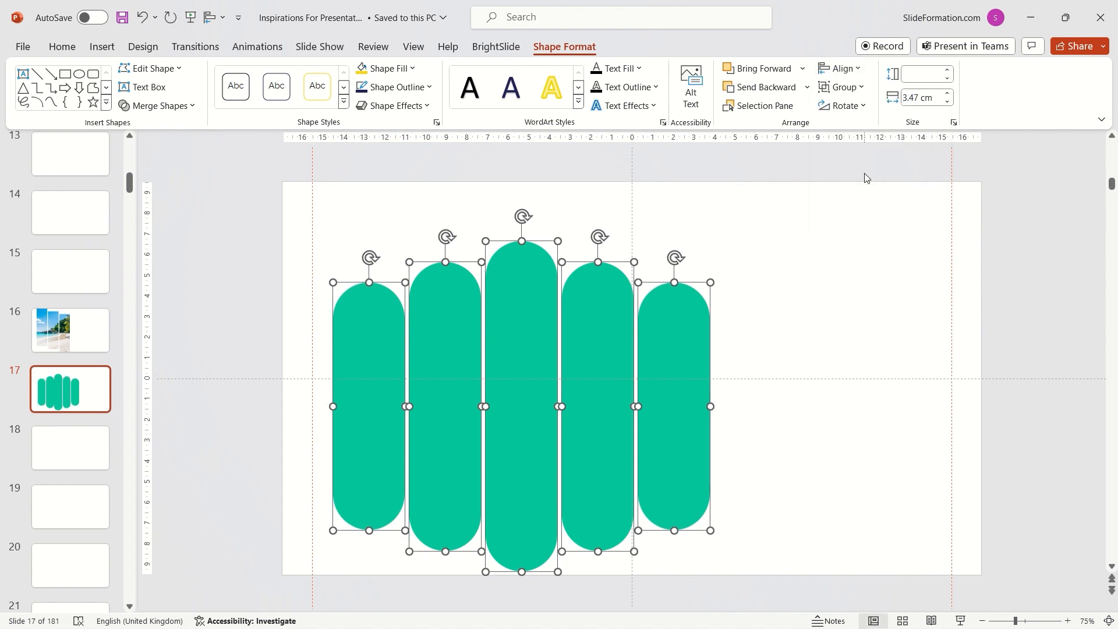
click(840, 67)
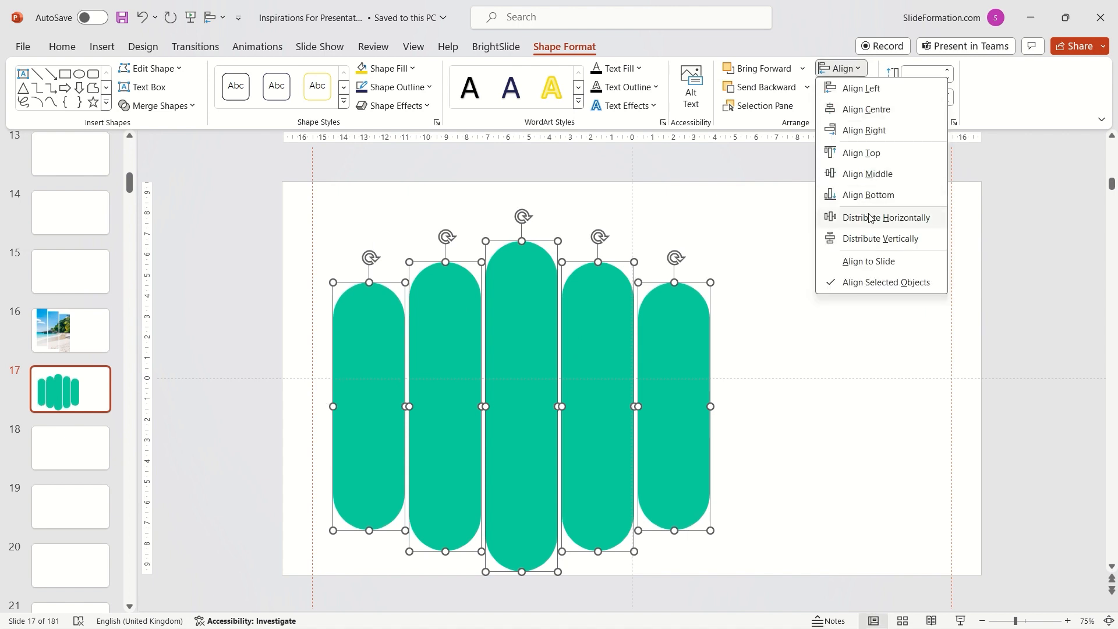
click(886, 218)
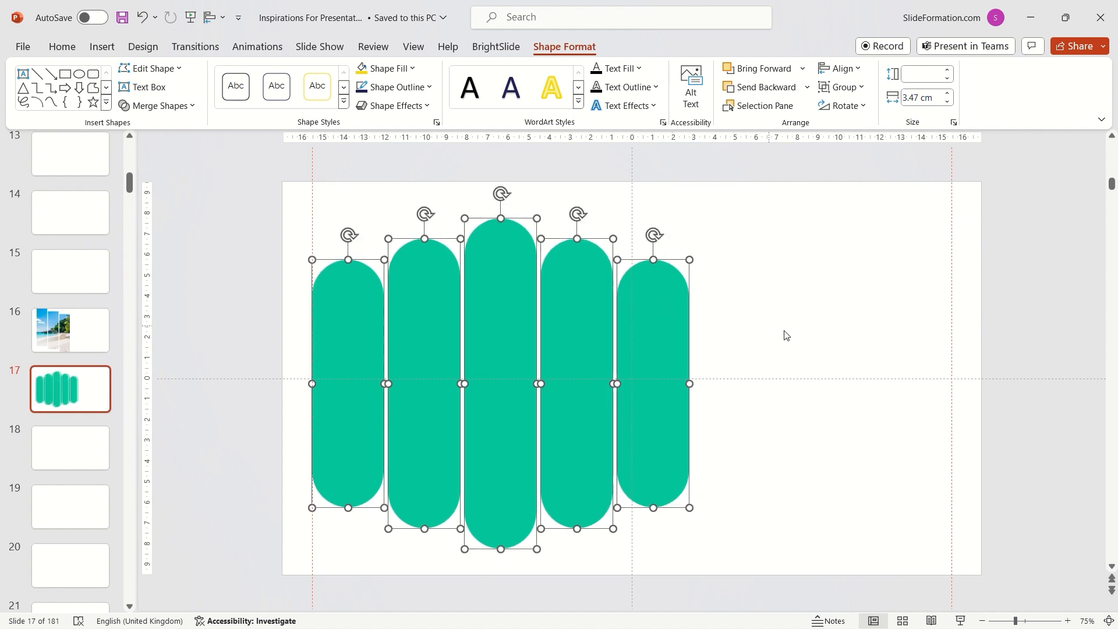
key(ctrl+g)
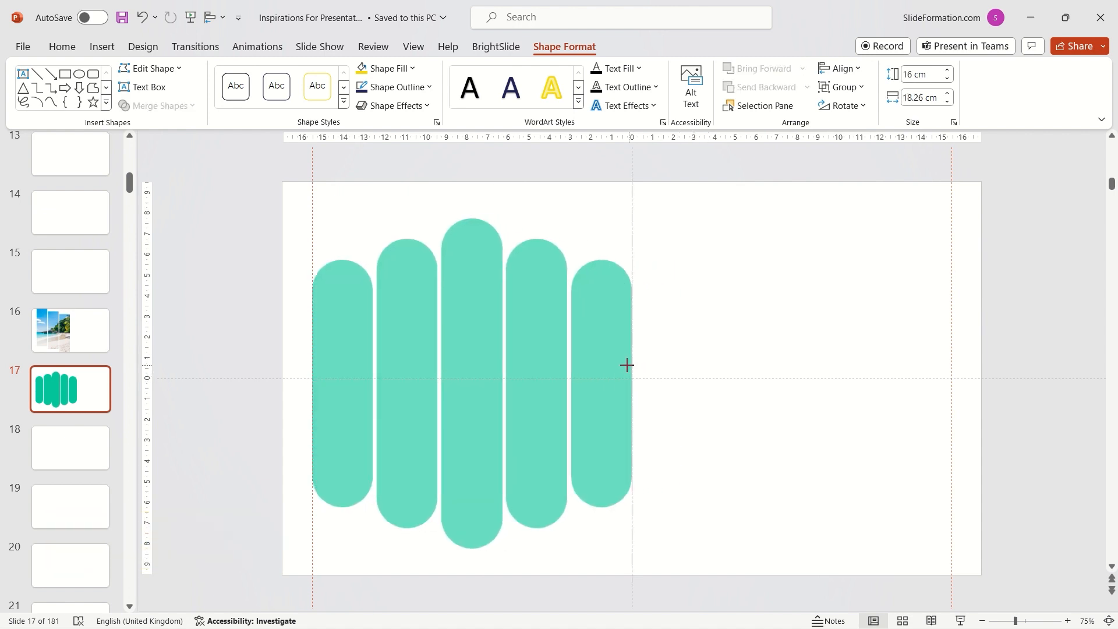
click(783, 340)
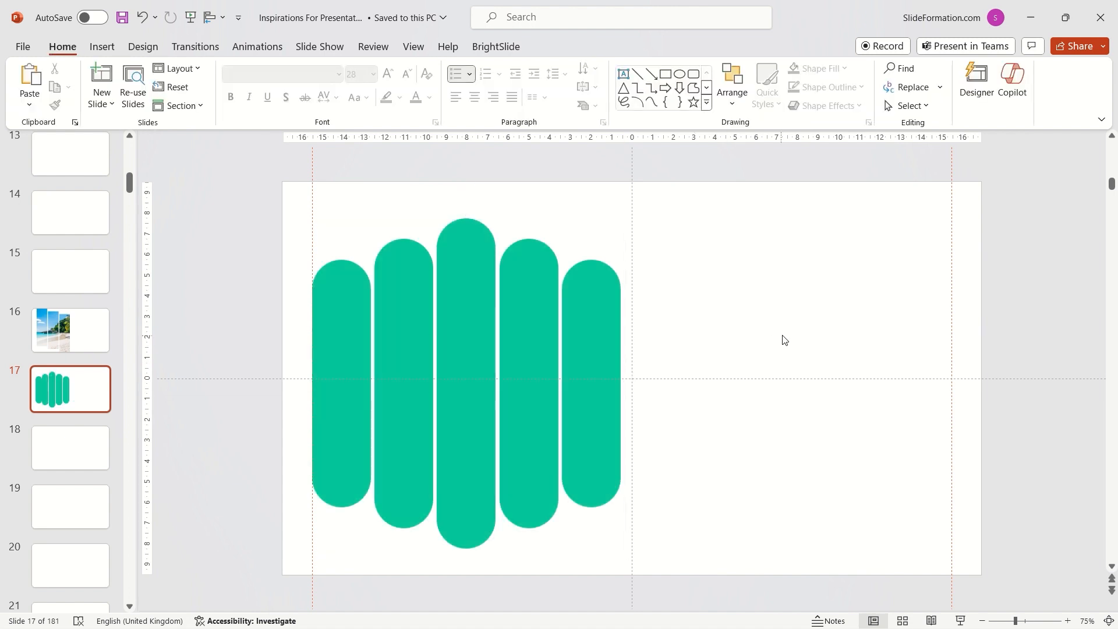
click(599, 325)
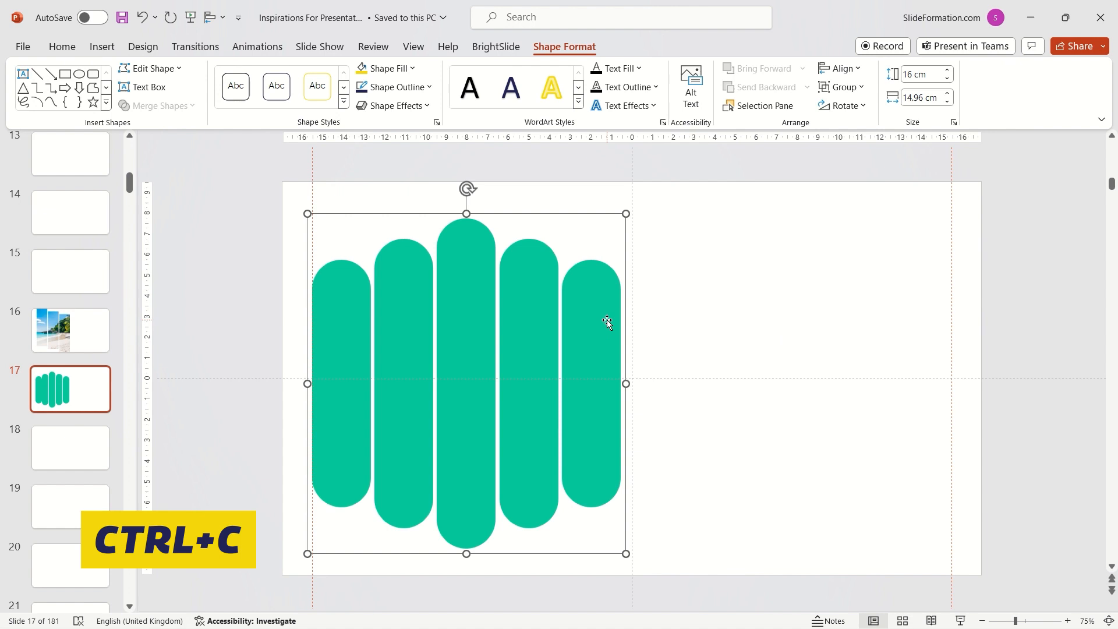
- Enter Slide Master view and bring up options for the empty layout
click(412, 47)
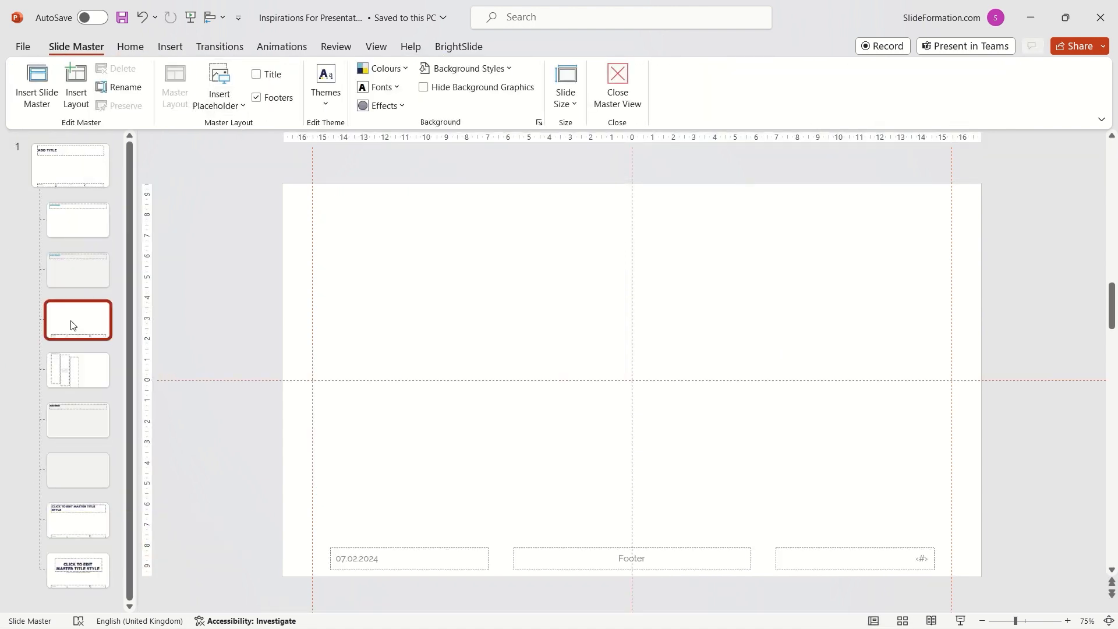
right_click(77, 319)
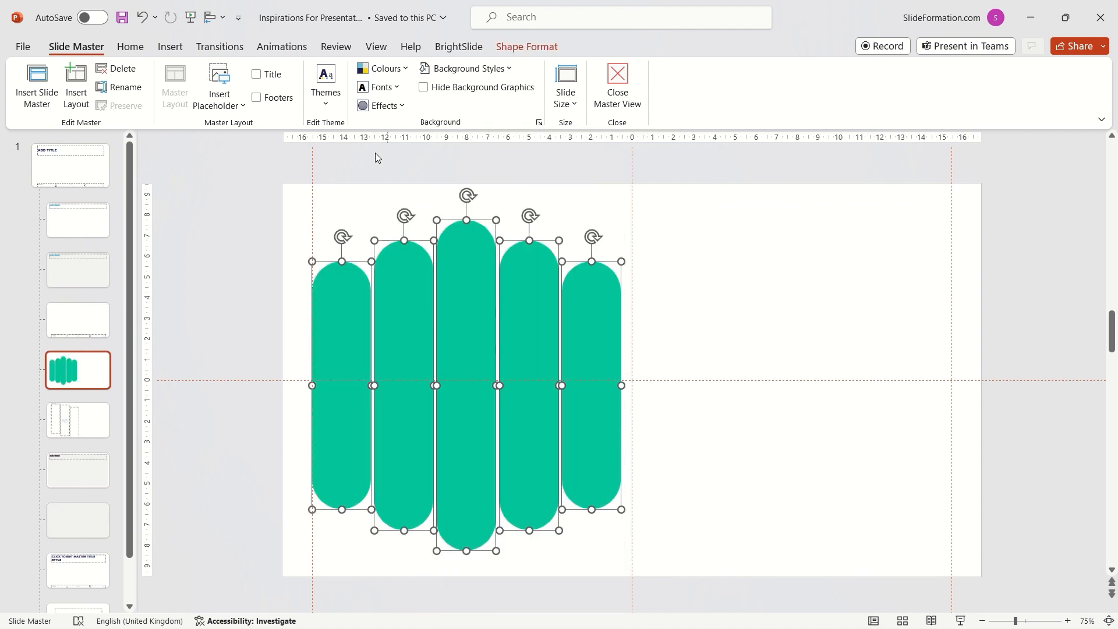
- Union the five pasted bars into a single shape via Merge Shapes
click(526, 46)
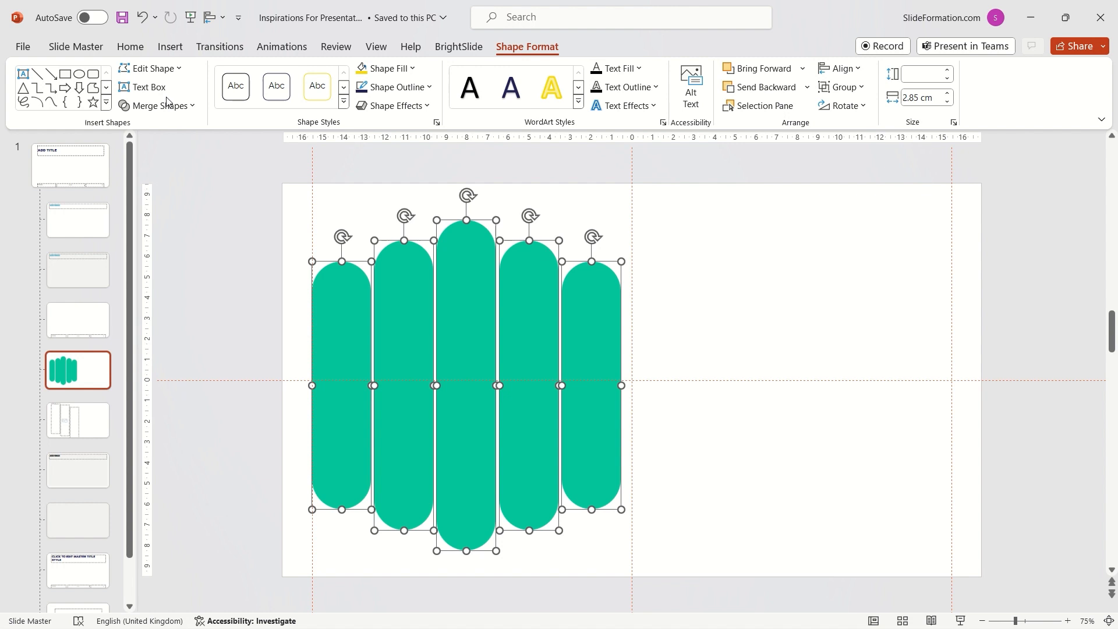
click(154, 104)
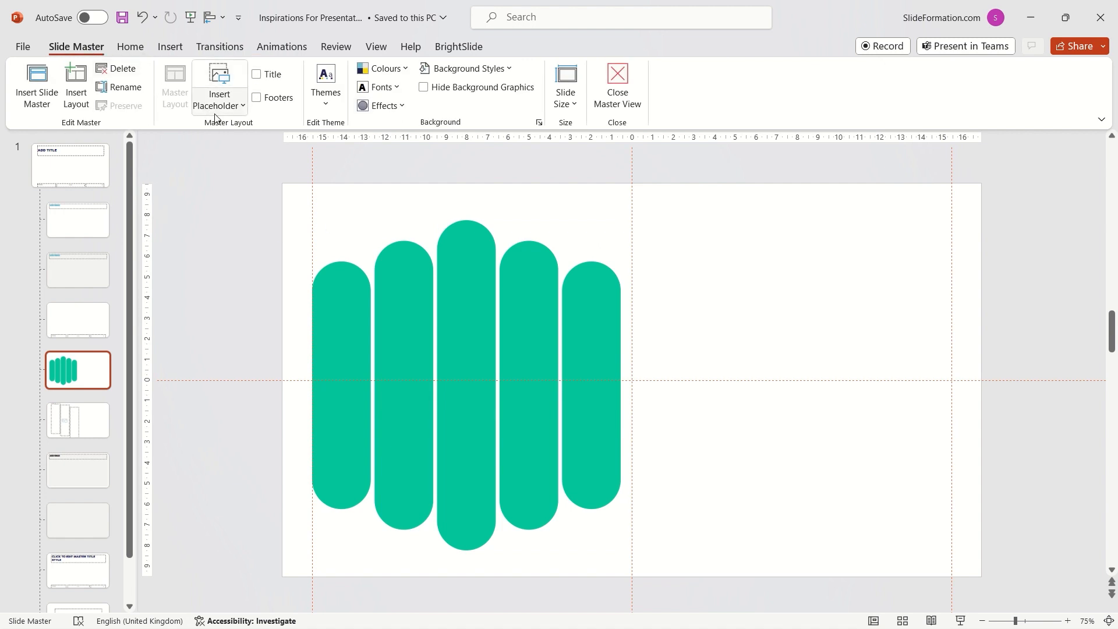
- Insert a picture placeholder over the bars and intersect it into a five-bar placeholder
click(219, 85)
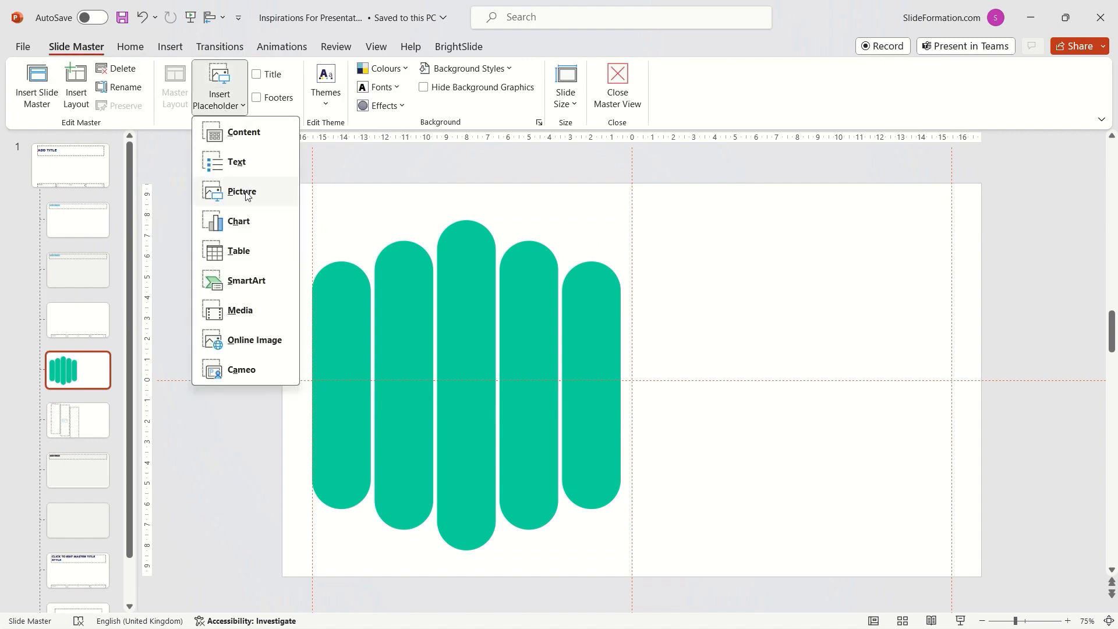
click(242, 192)
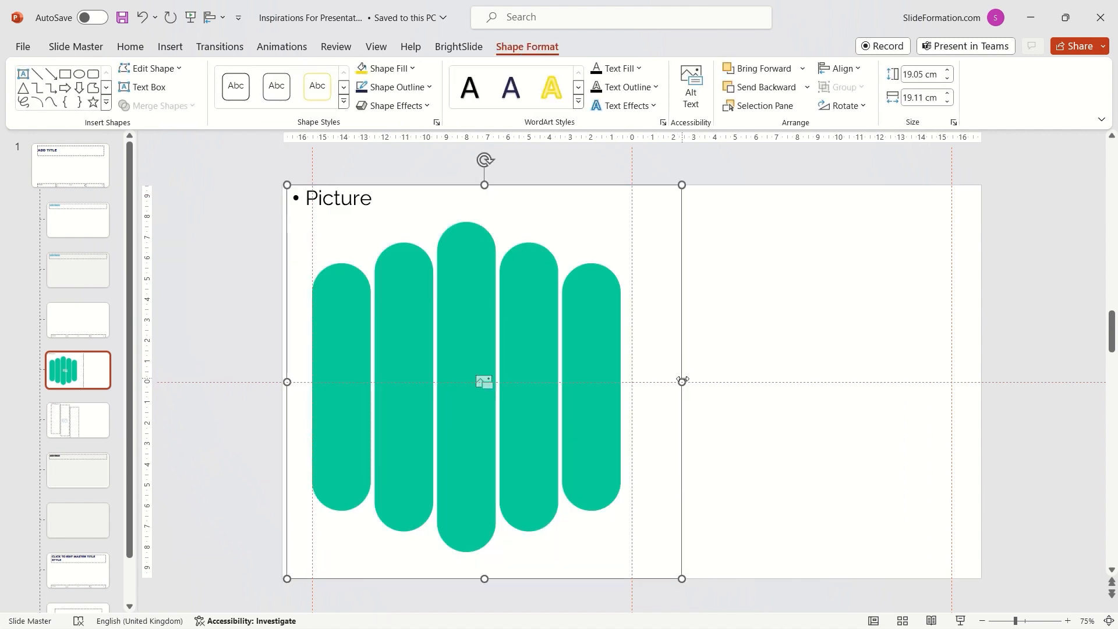
drag(681, 381, 733, 381)
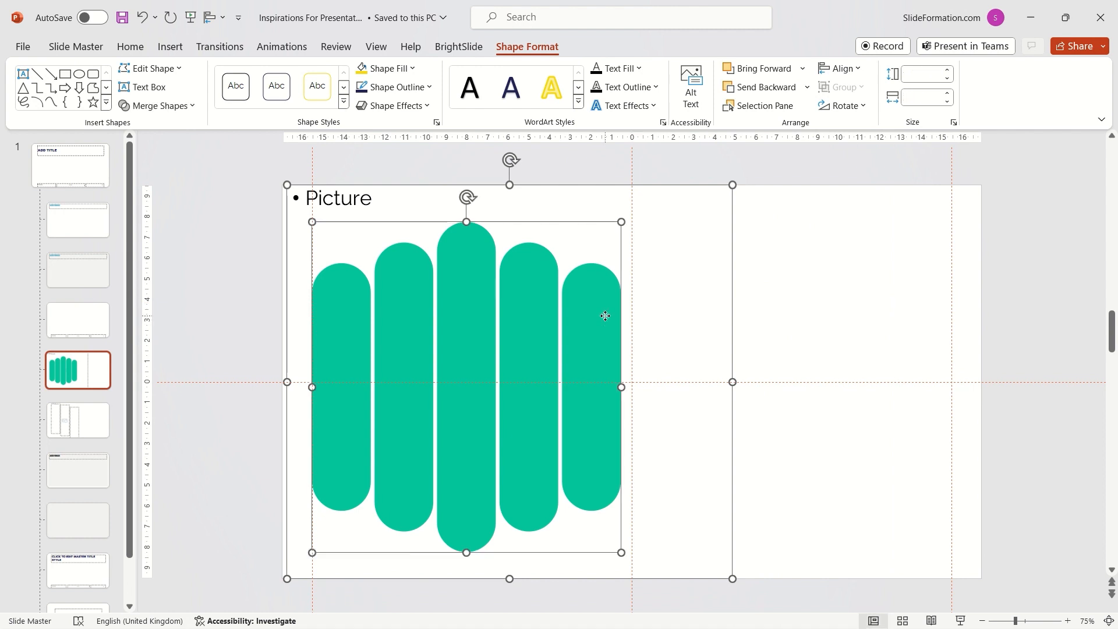
click(158, 104)
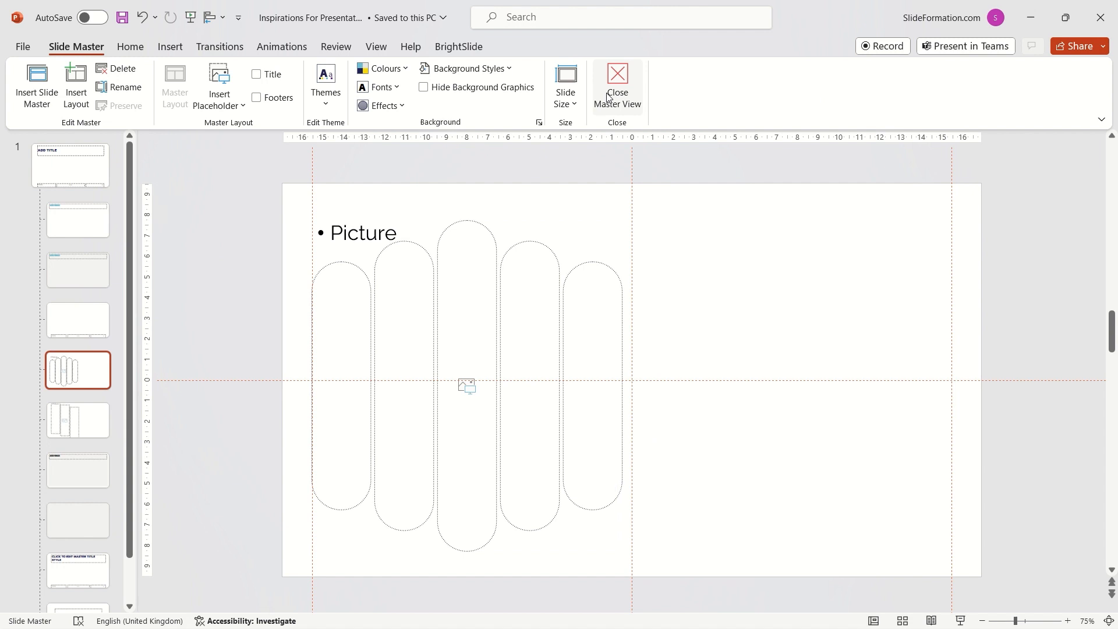
- Add a slide with the 2_Custom Layout and insert the road-and-truck landscape photo
click(616, 81)
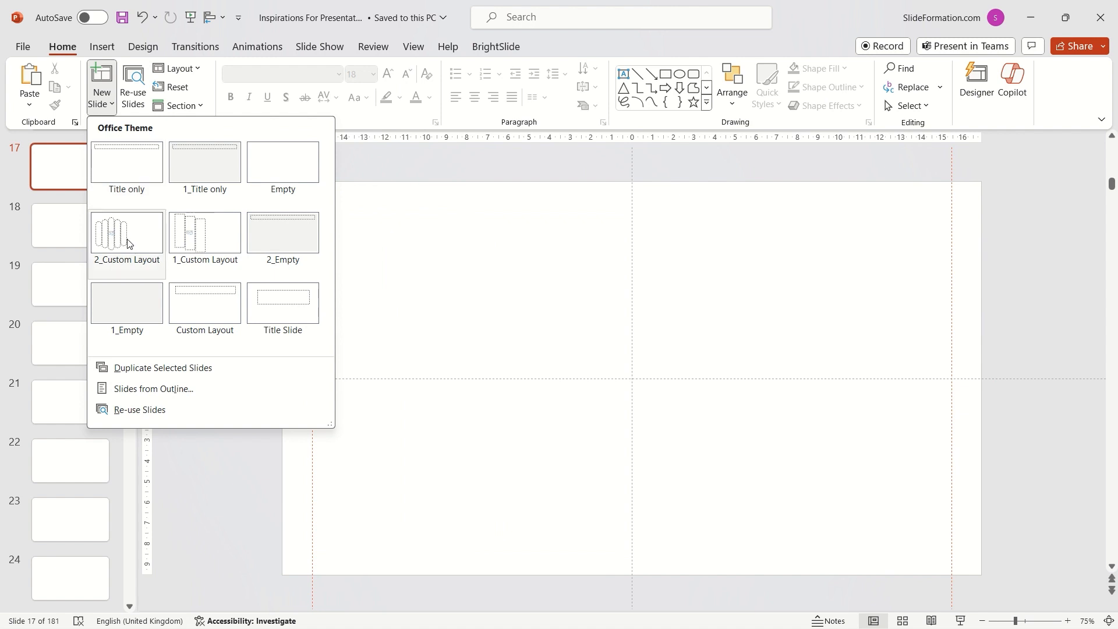
click(126, 235)
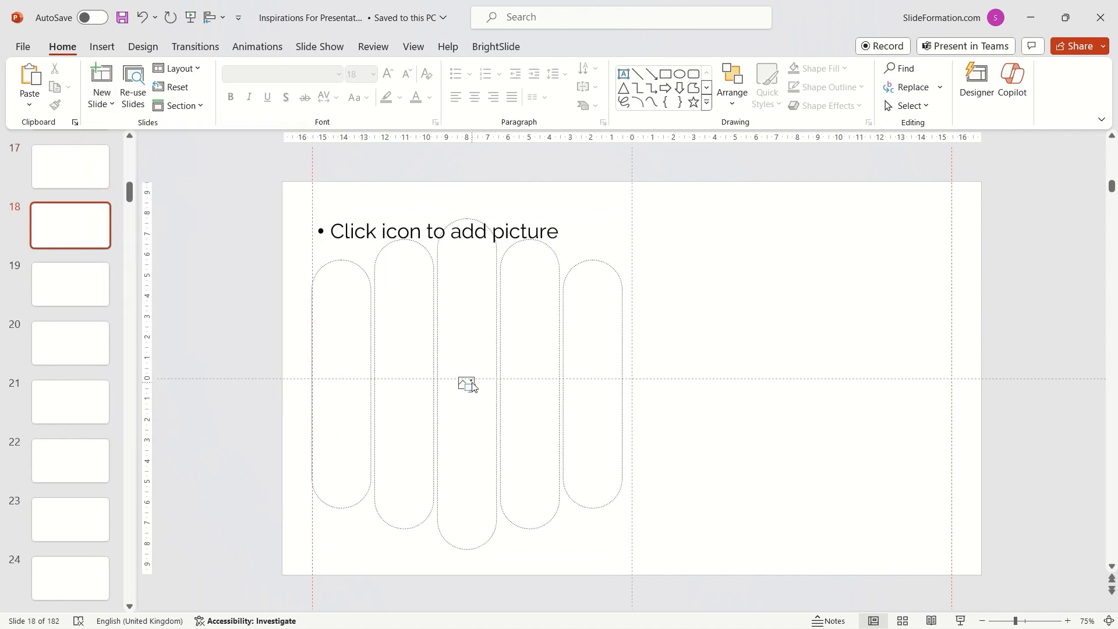
click(465, 384)
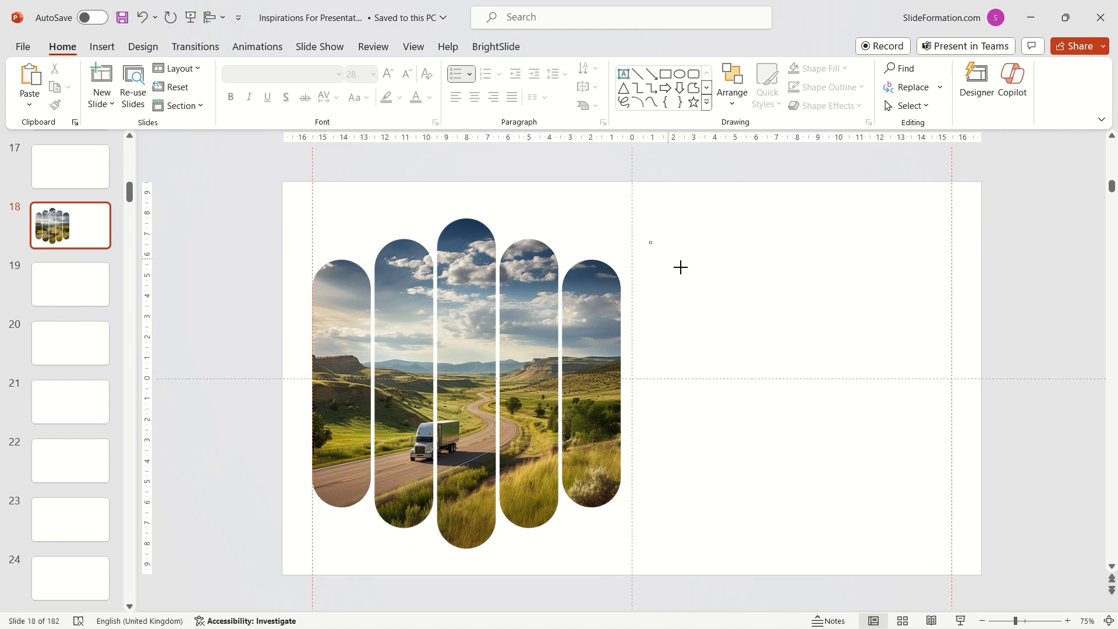
- Add the heading MORE OPTIONS and draw a teal rounded square card below it
text(MORE OPTIONS)
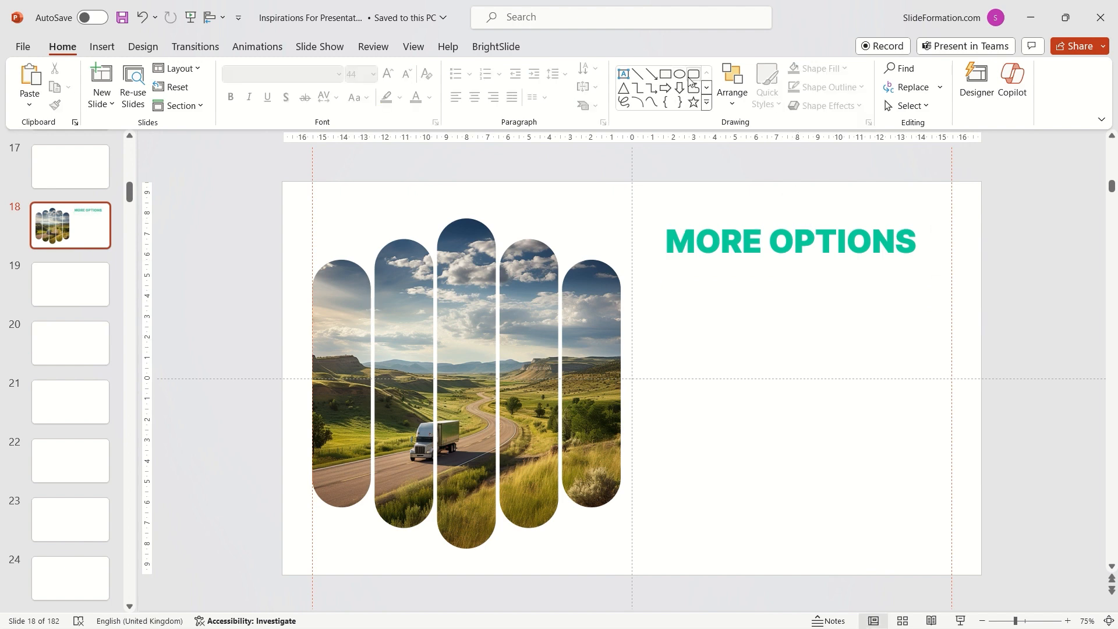
drag(649, 285, 739, 379)
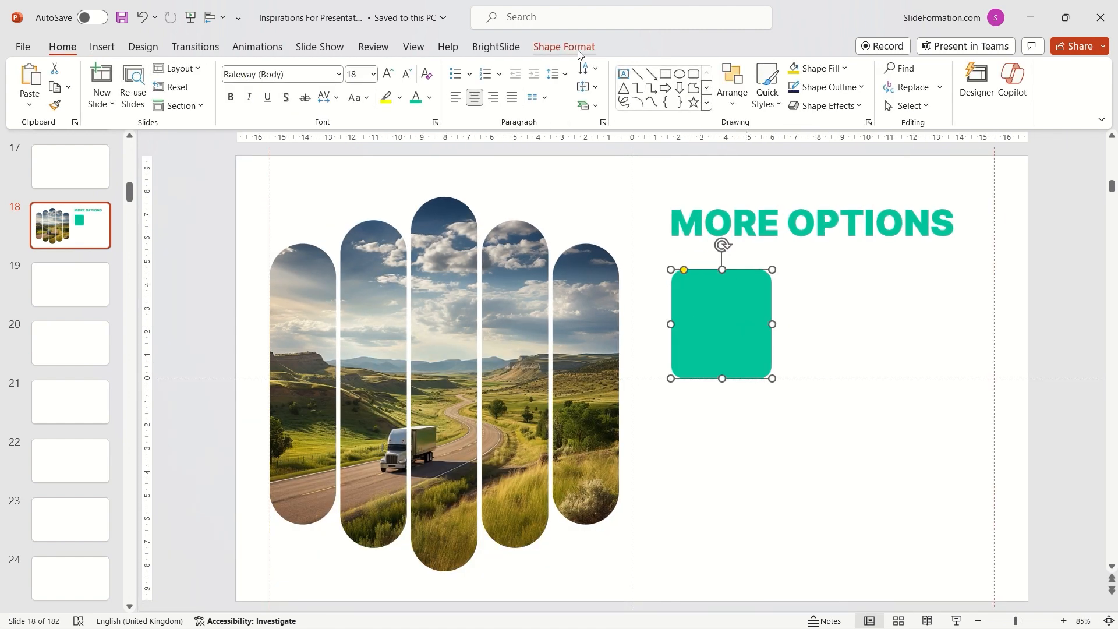
- Select the group of four cards and set their Shape Fill to white
click(563, 46)
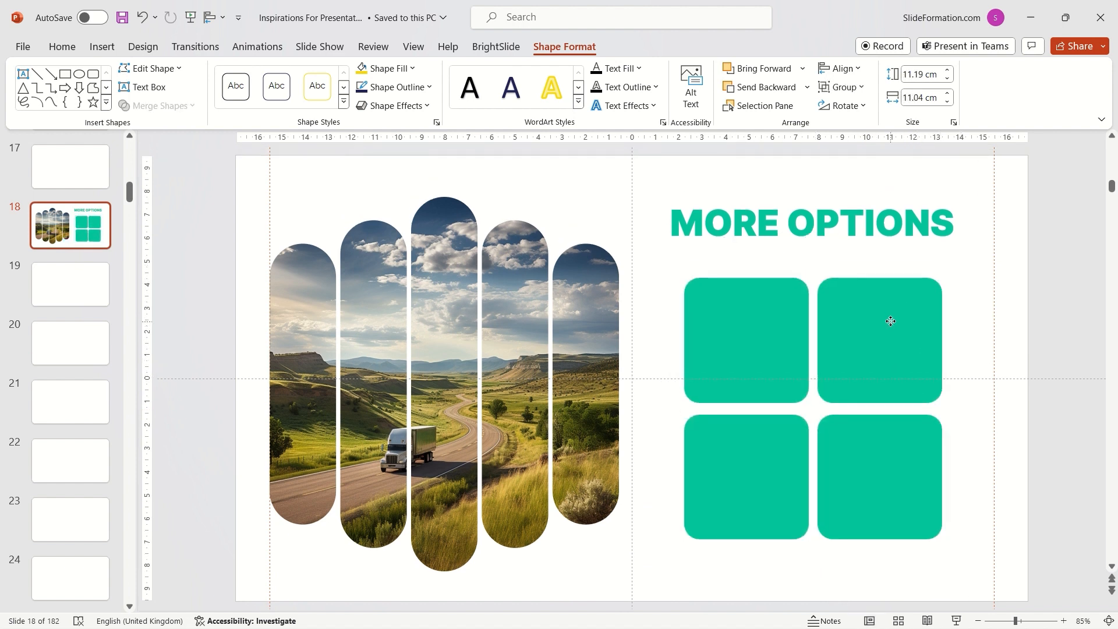
click(890, 321)
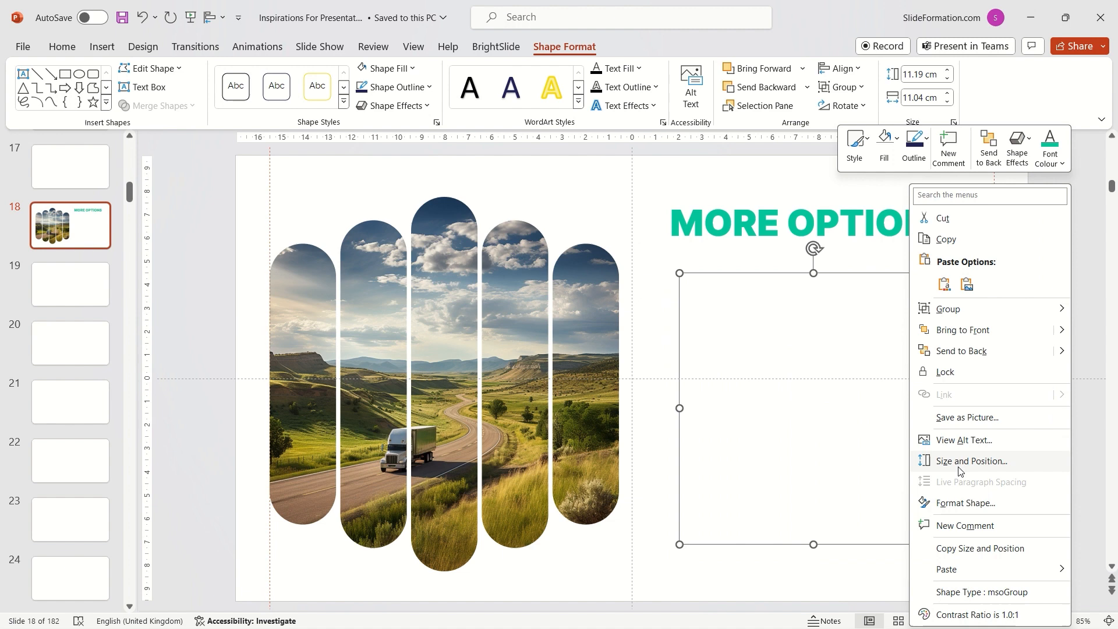
mouse_move(965, 503)
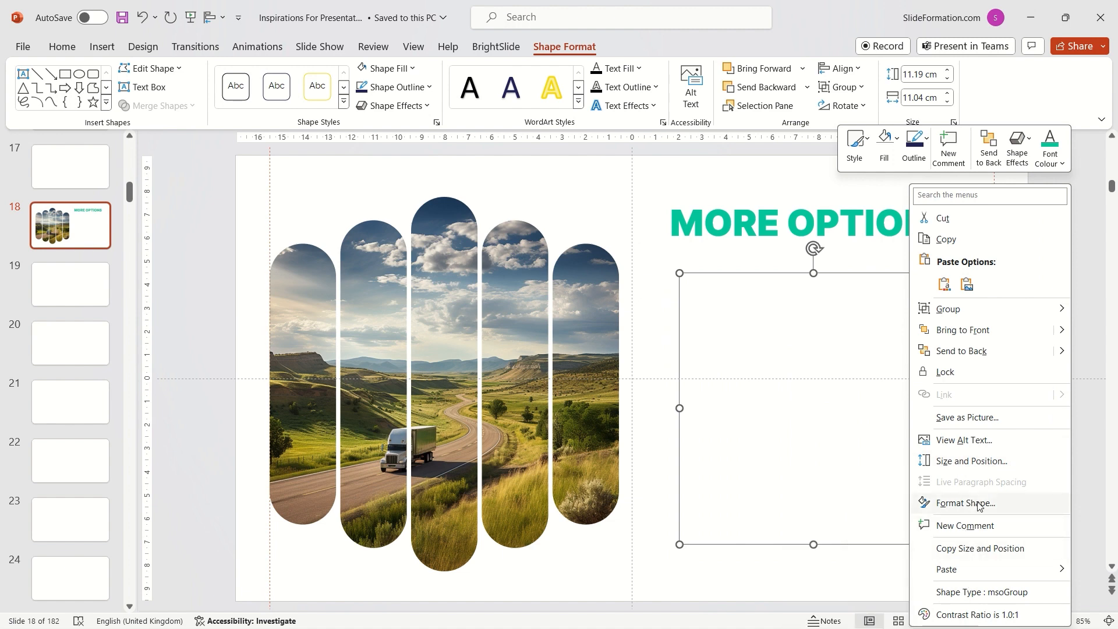
- Apply the centred Outer shadow preset to the four white cards in Format Shape
click(964, 503)
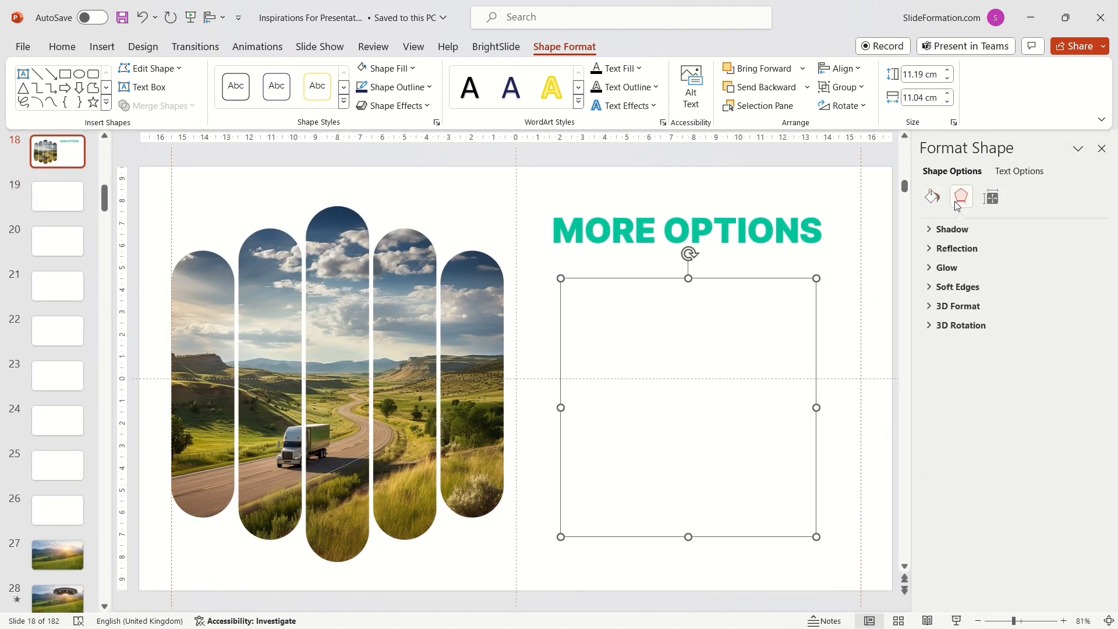
click(952, 229)
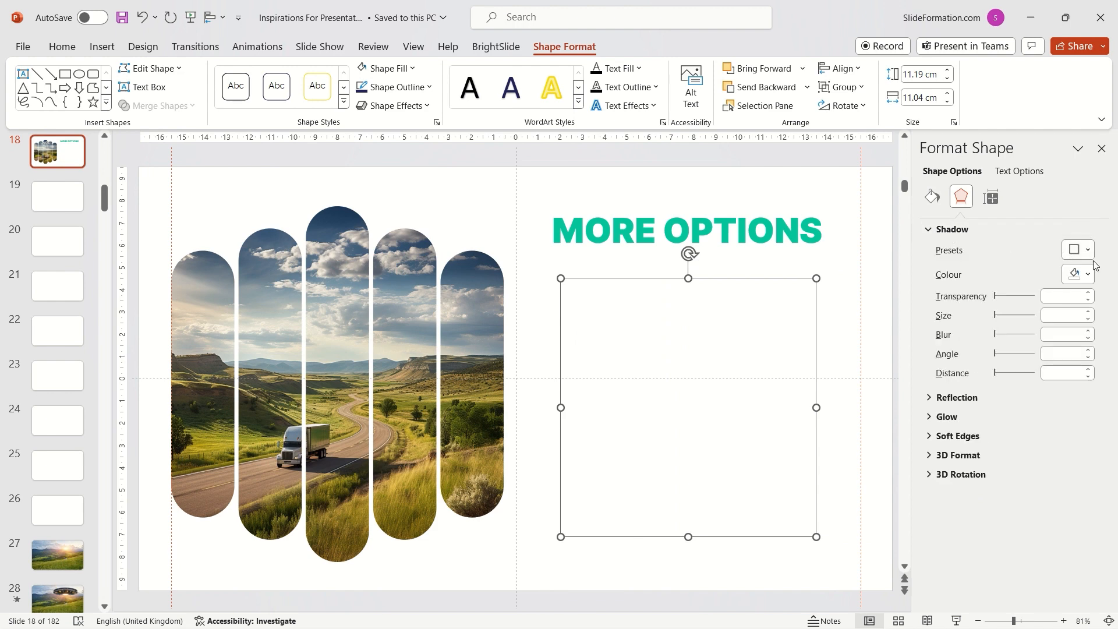
click(1089, 249)
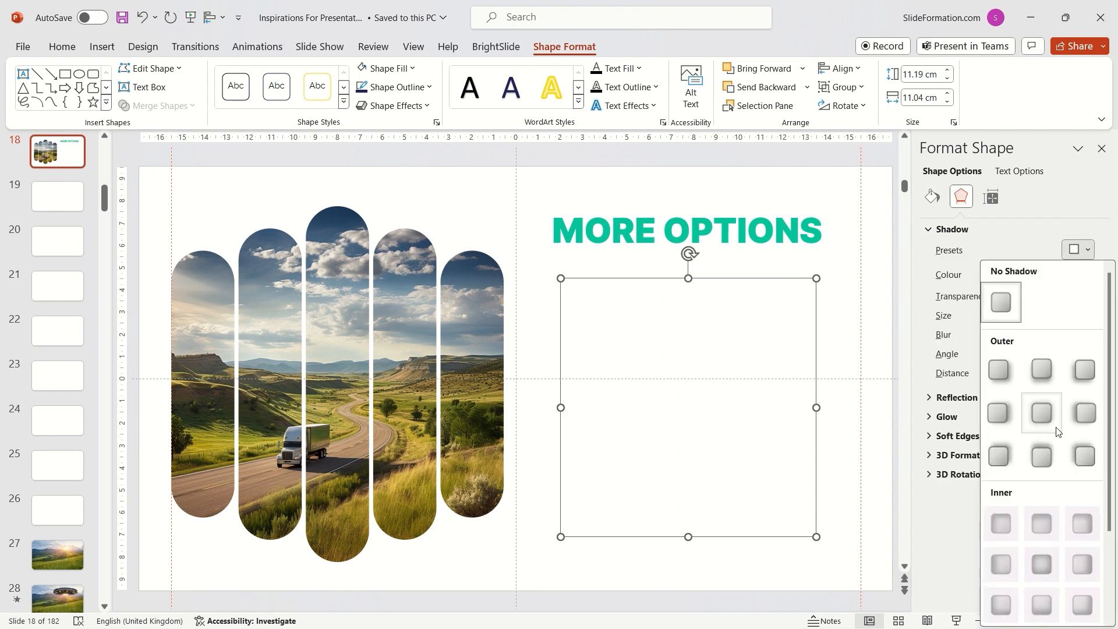
click(1040, 412)
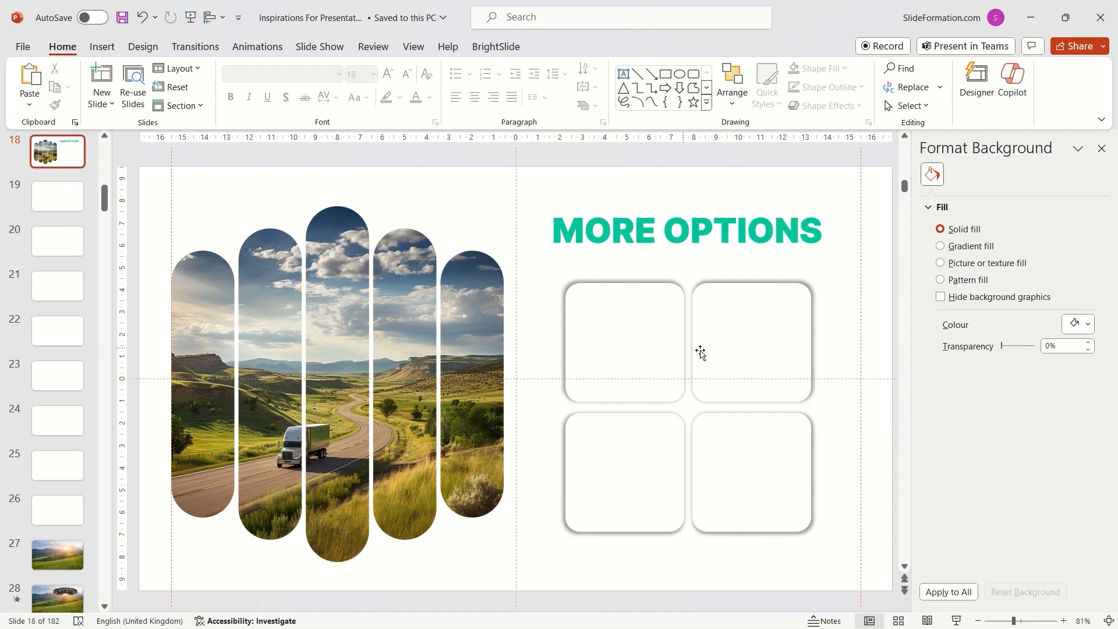
click(688, 342)
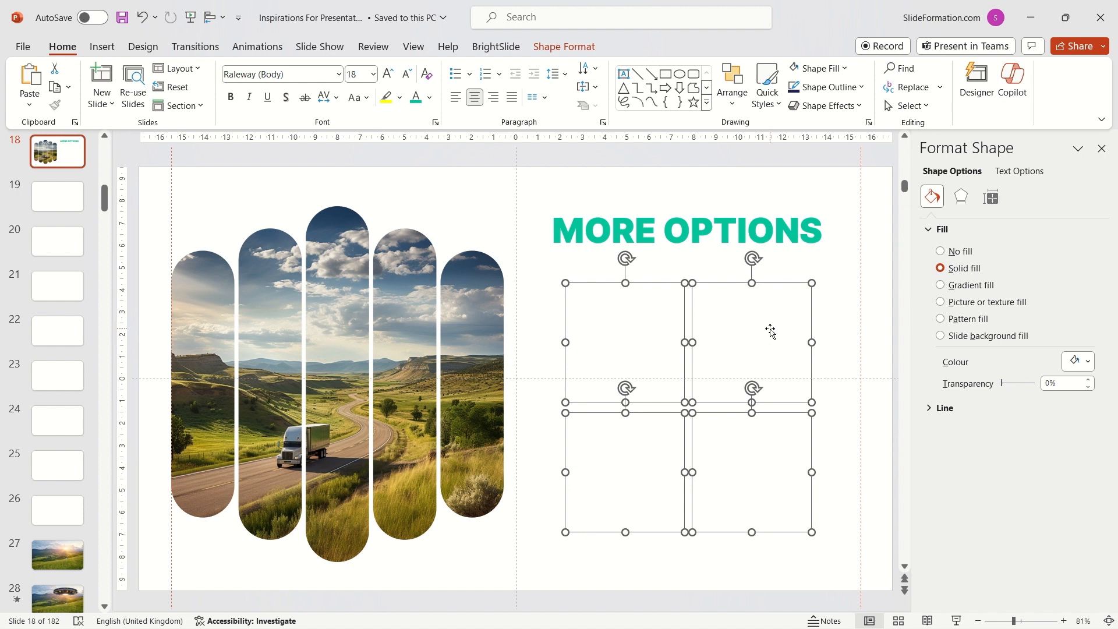
- Soften the card shadow to 95% transparency, 109% size and 13 pt blur
click(961, 197)
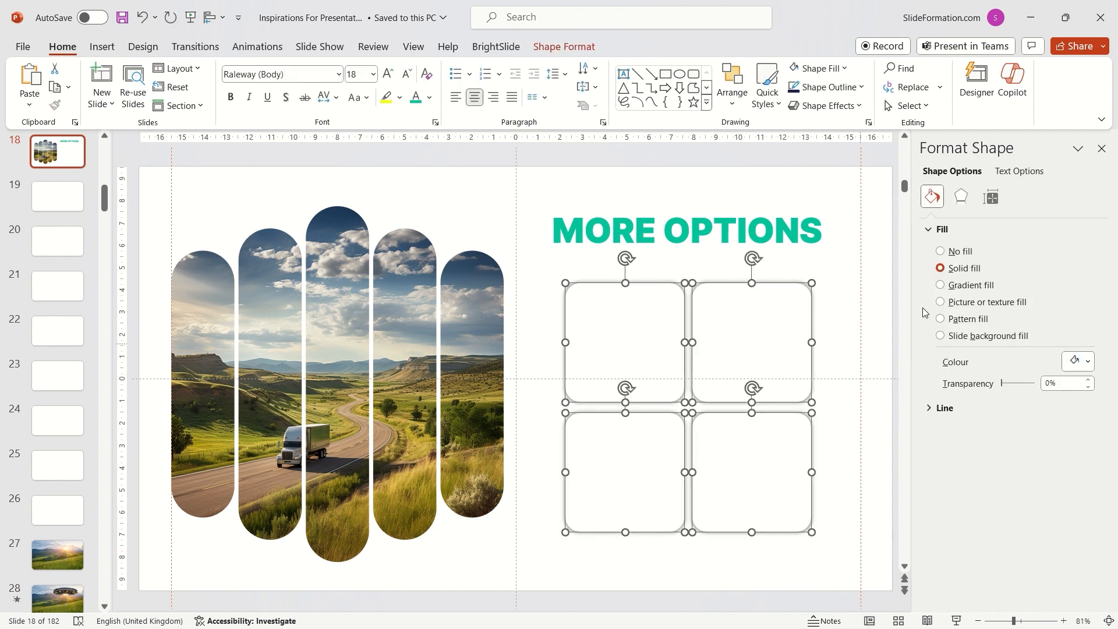
click(960, 197)
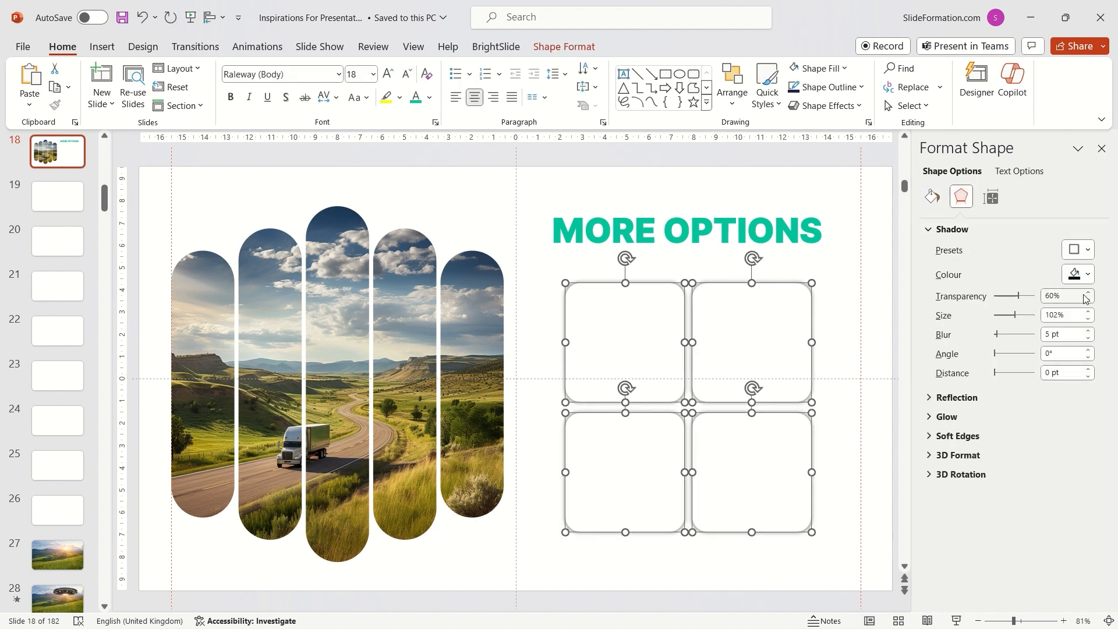
drag(1016, 294, 1029, 295)
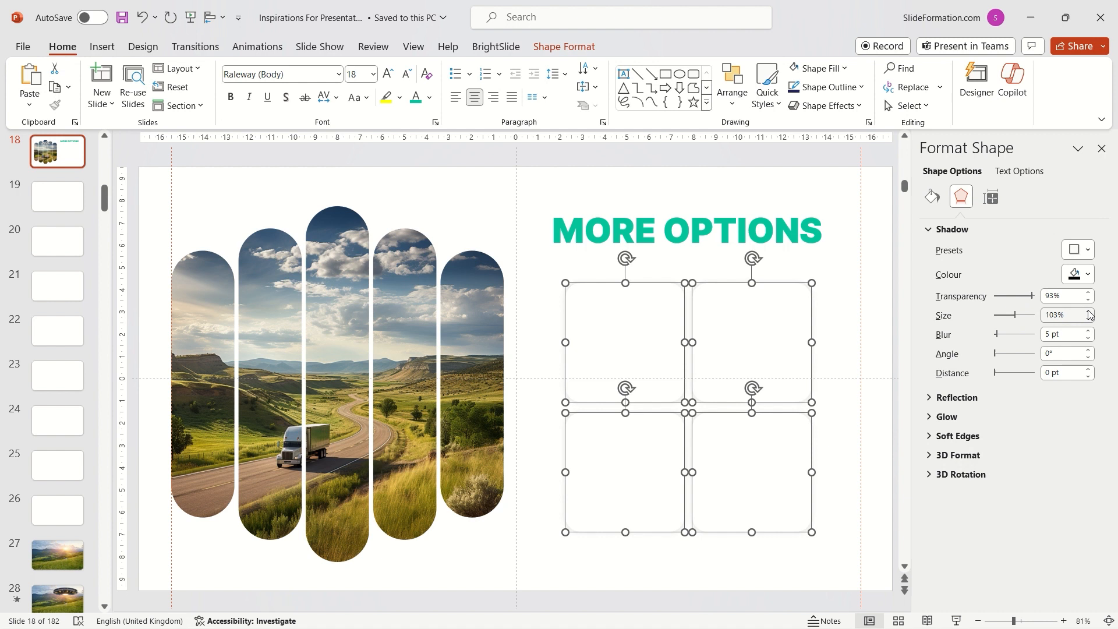
click(1088, 312)
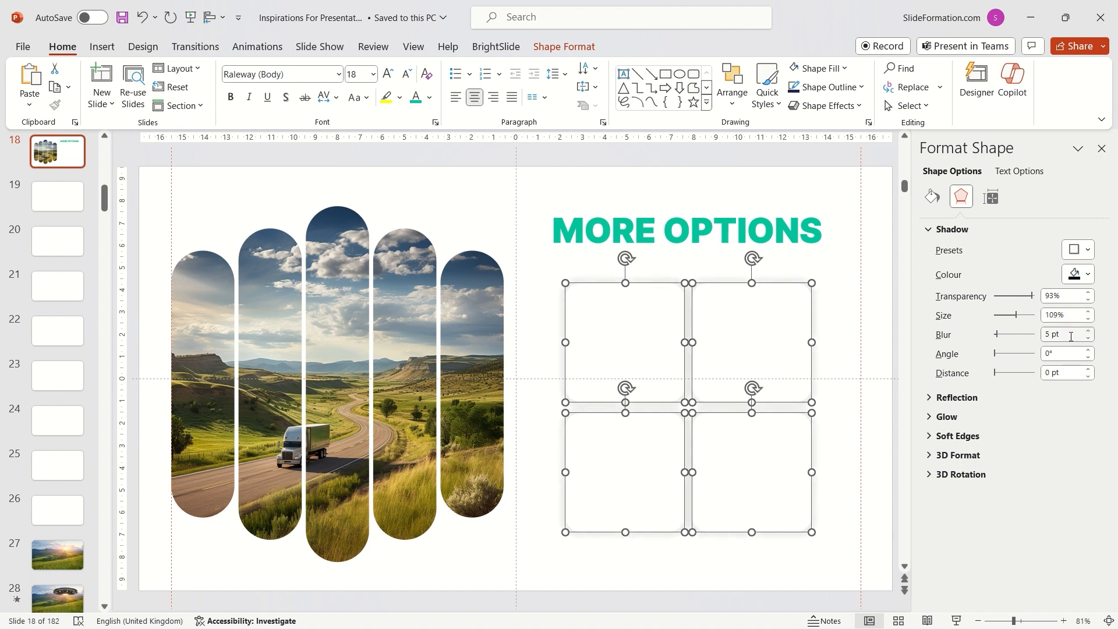
click(1089, 331)
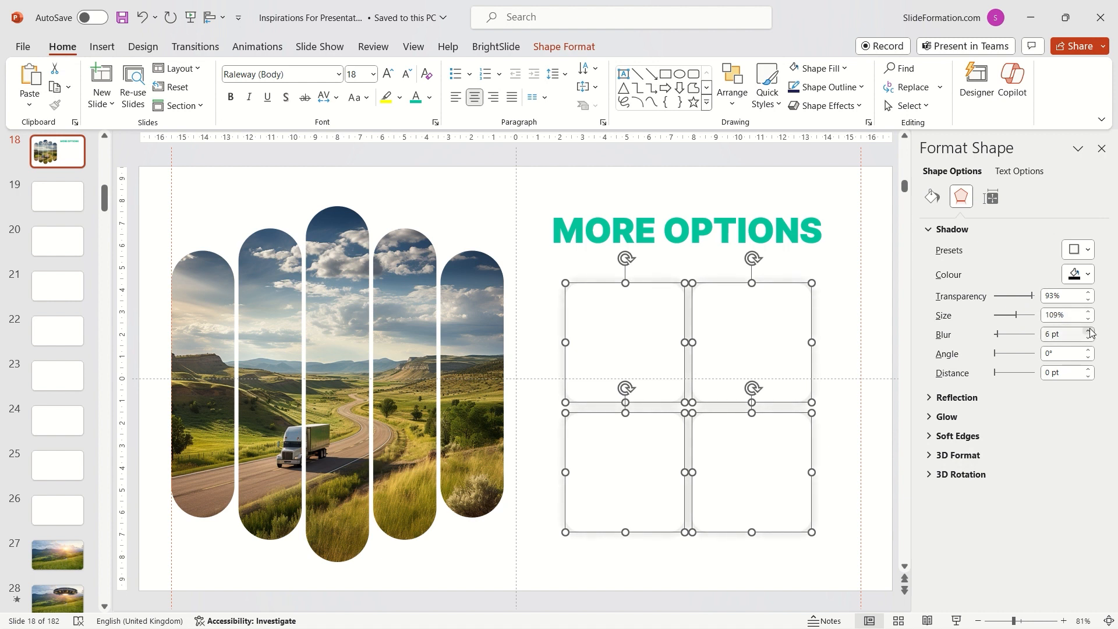
click(1089, 331)
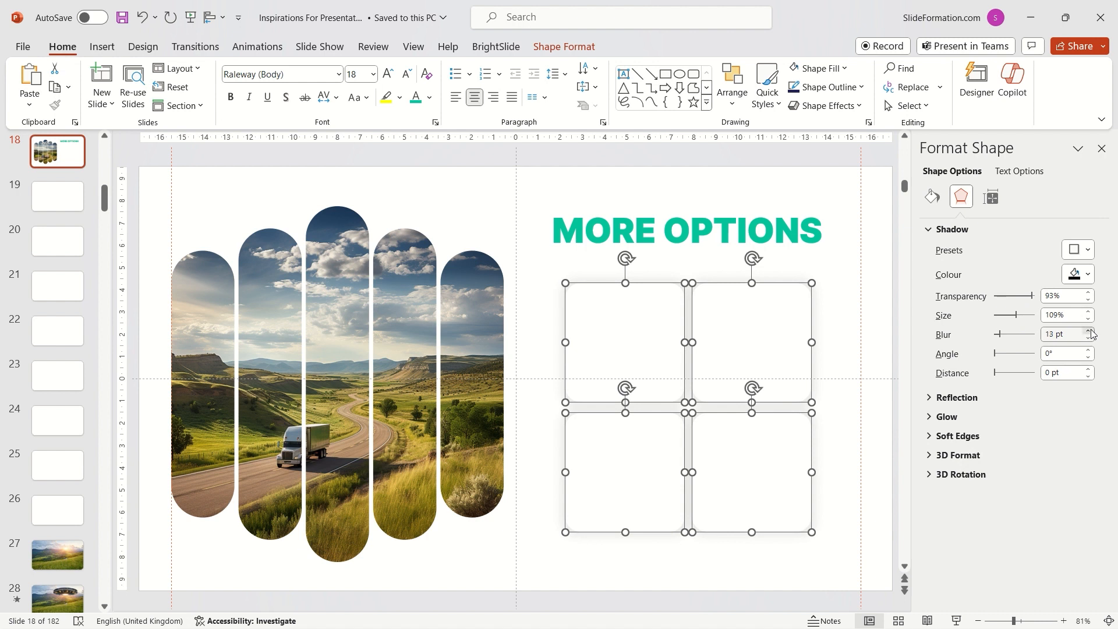
click(1087, 294)
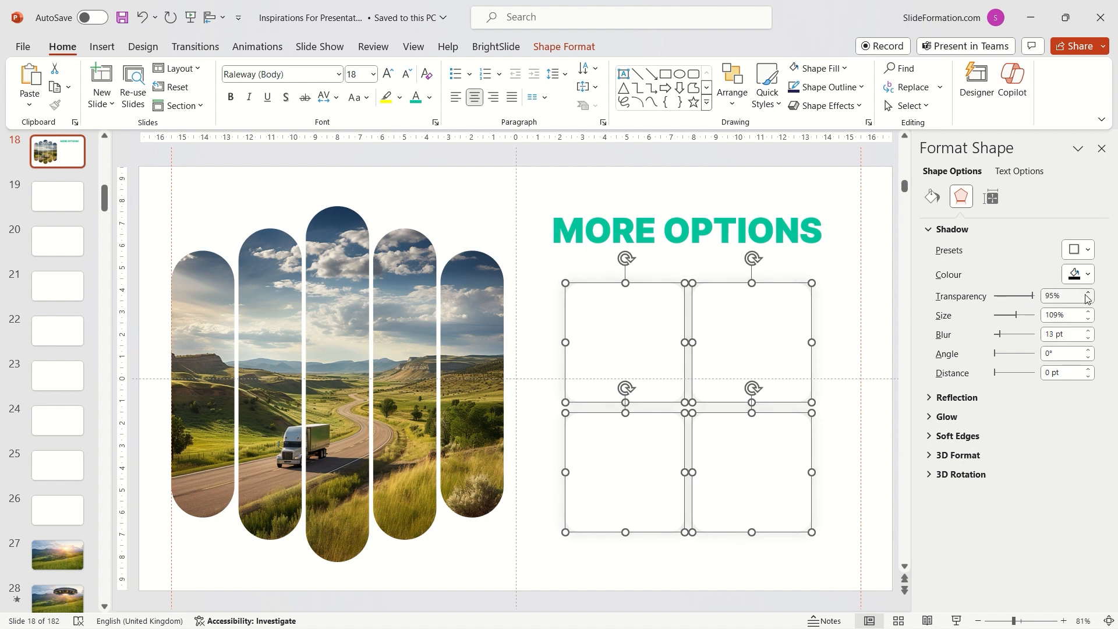
- Close the formatting pane and search AIRPLANE in the Noun Project icon library
click(841, 366)
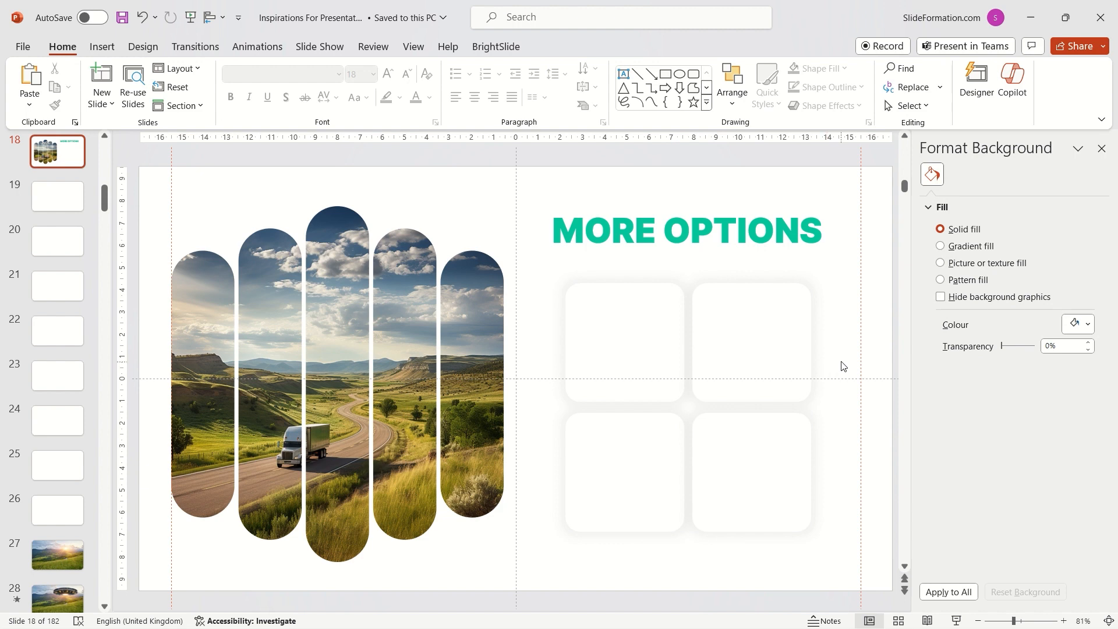
click(623, 341)
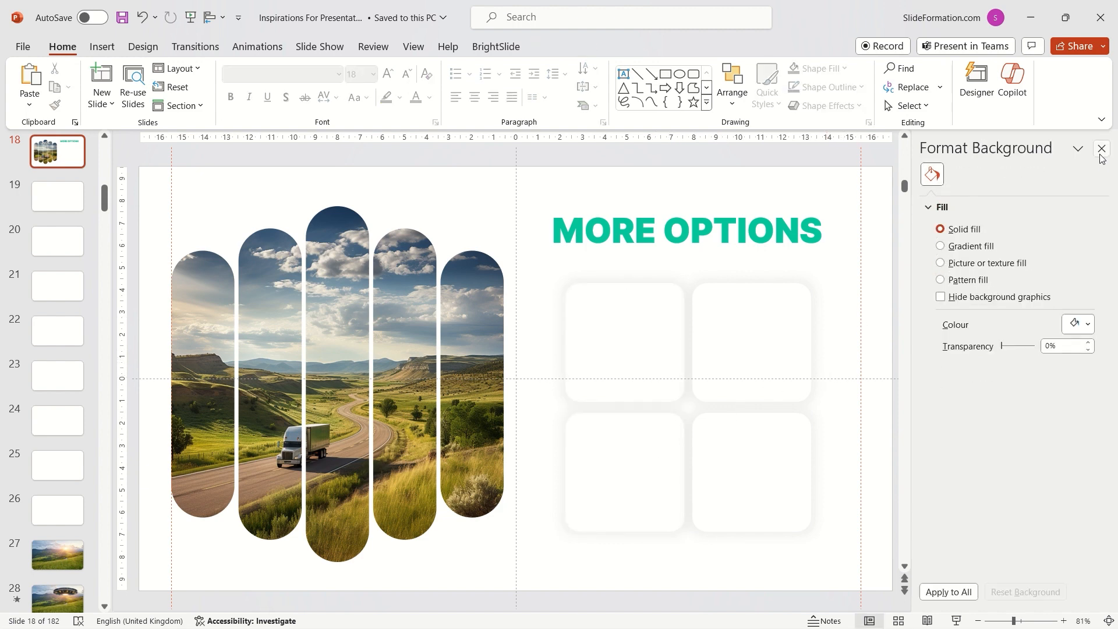
click(1100, 149)
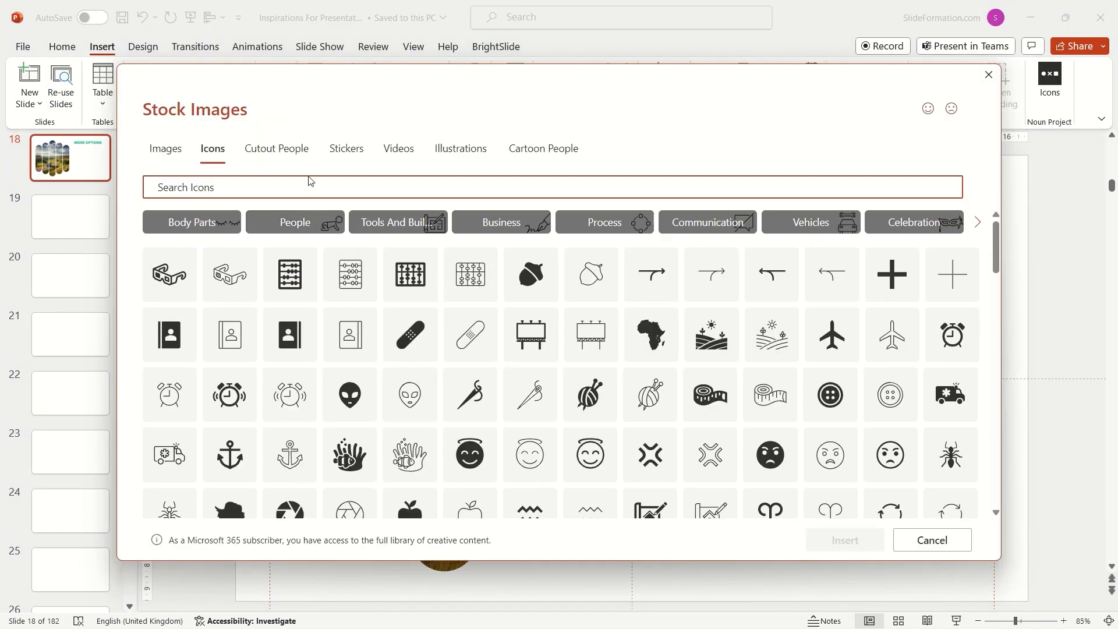
text(AIRPLANE)
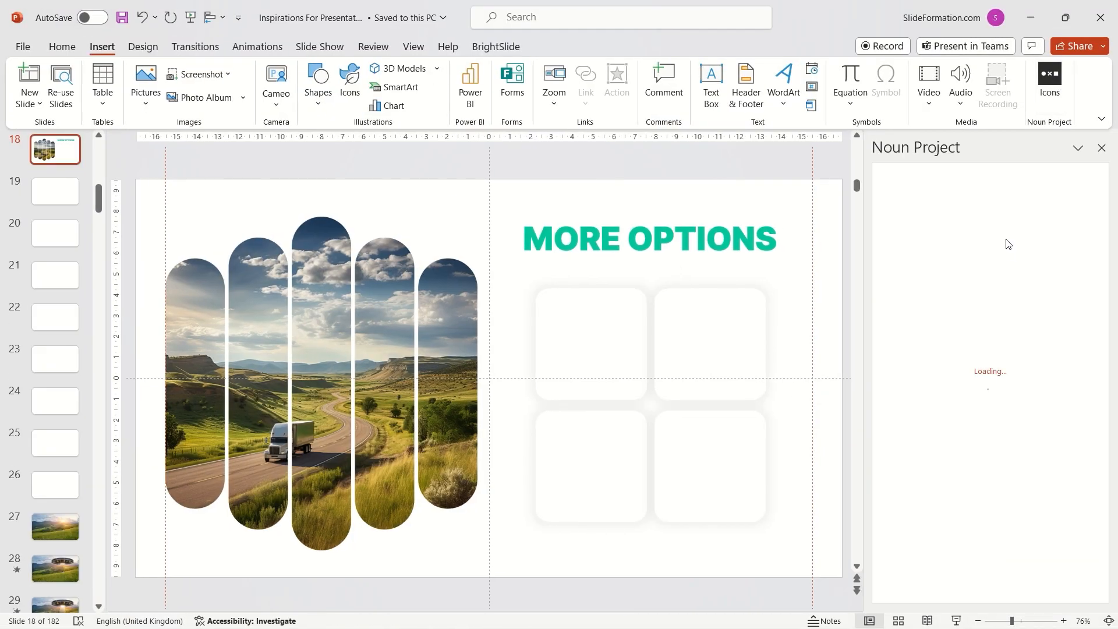
mouse_move(955, 245)
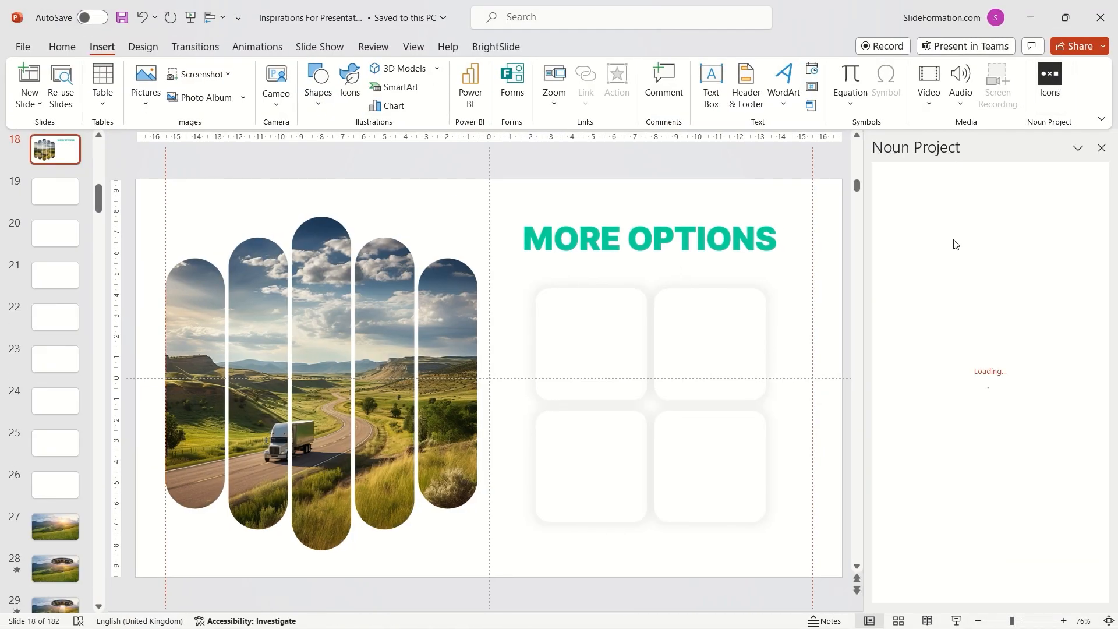
- Insert airplane, globe, boxes and delivery-package icons and place one on each card
text(Al)
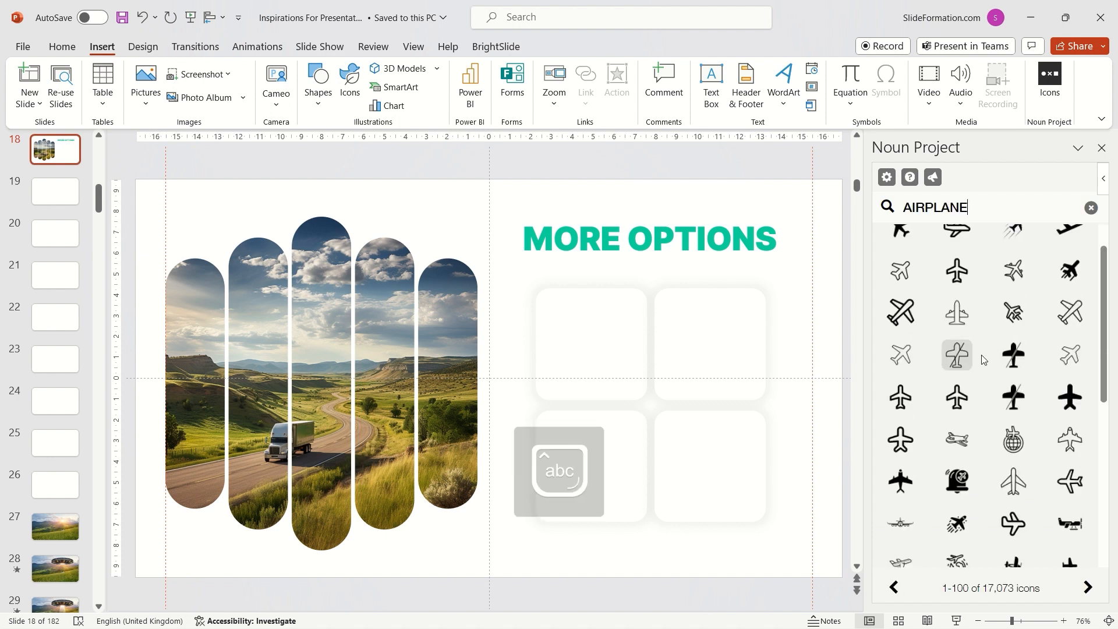
scroll(down, 3)
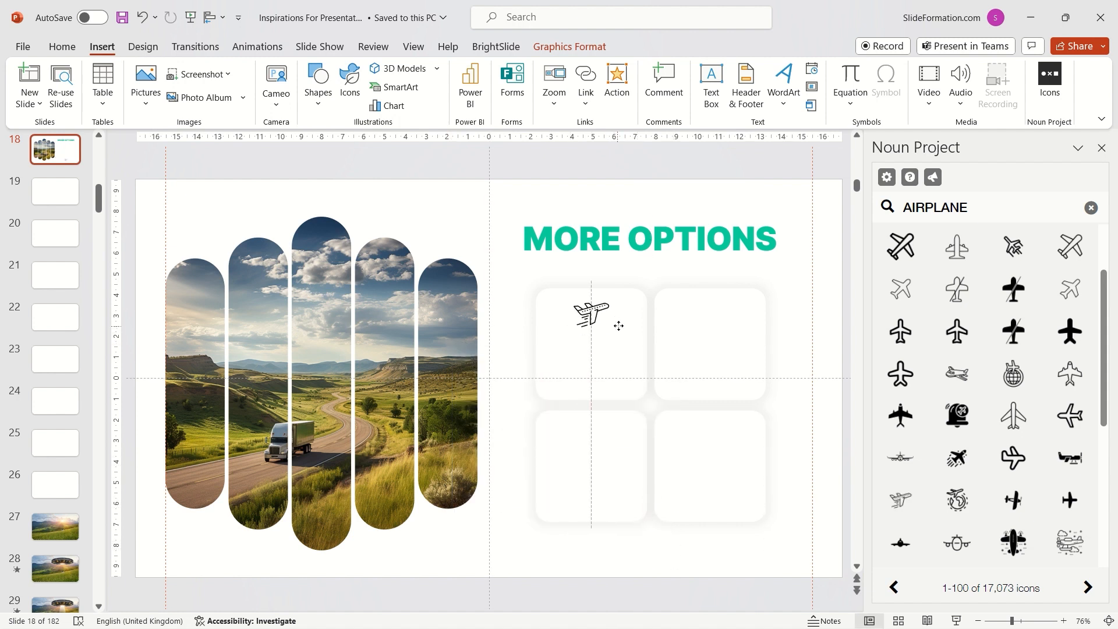
text(logistics)
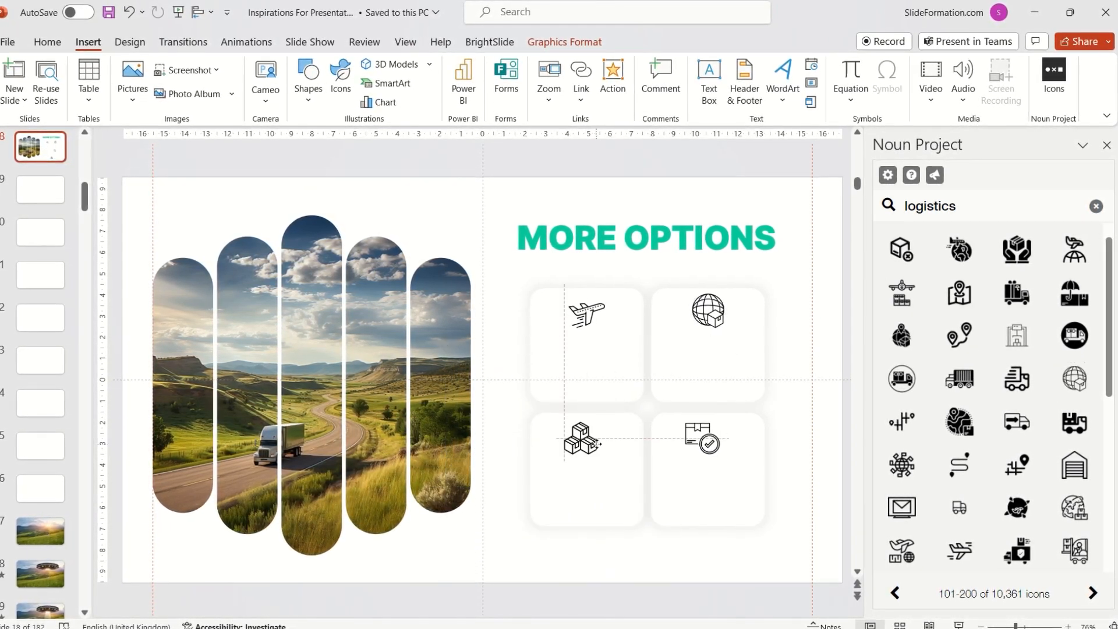
click(706, 345)
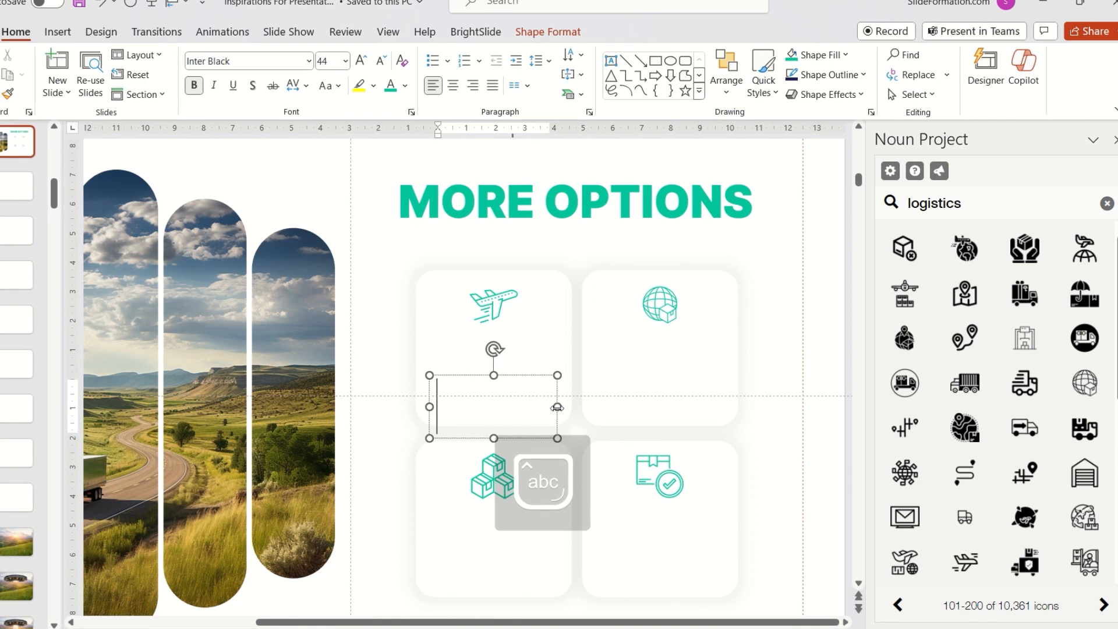
- Label the top card TRANSATLANTIC and centre-align the label with its card
text(TRANSATLANTIC)
text(GLOBAL)
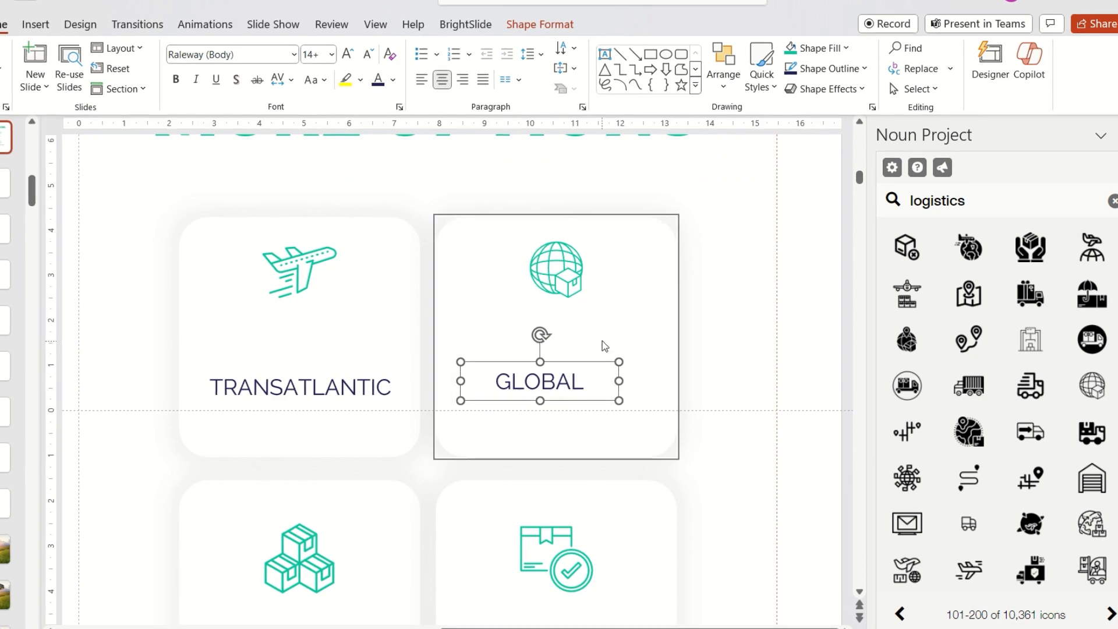
click(839, 47)
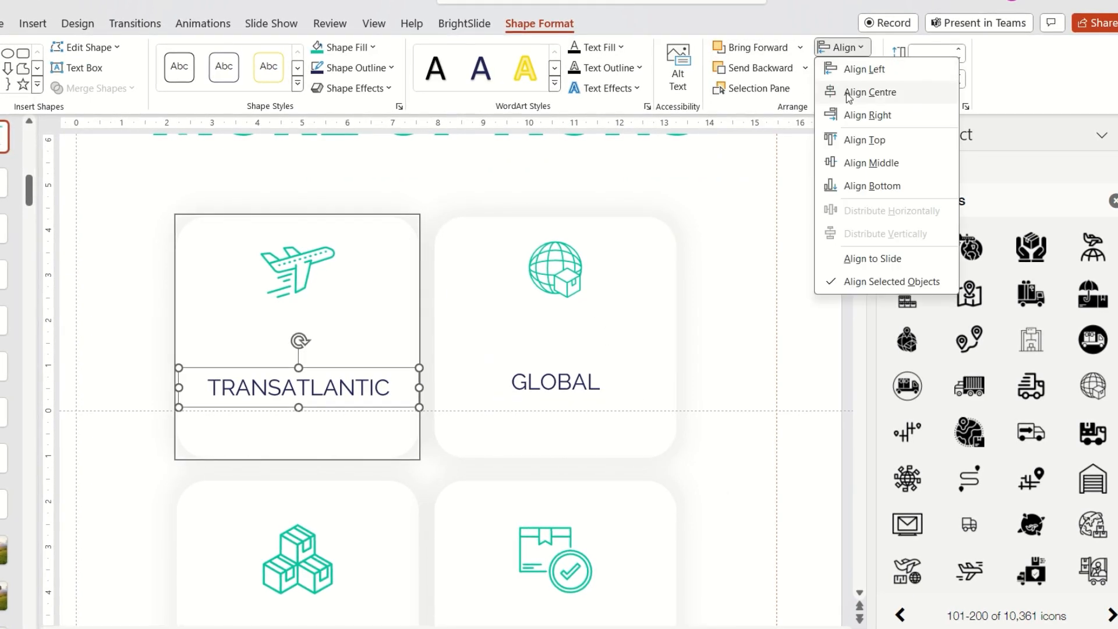